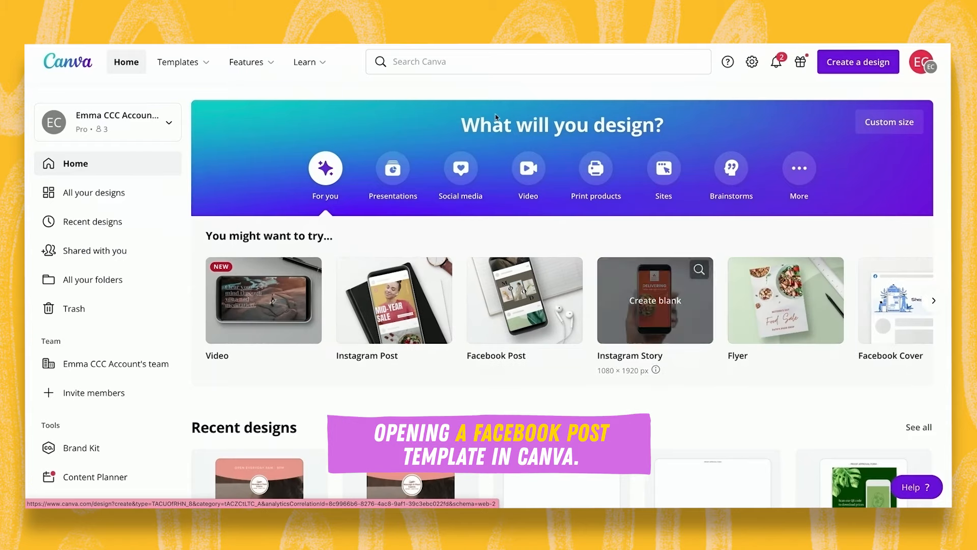
Create a blank Facebook Post design from the Canva home page.
click(536, 61)
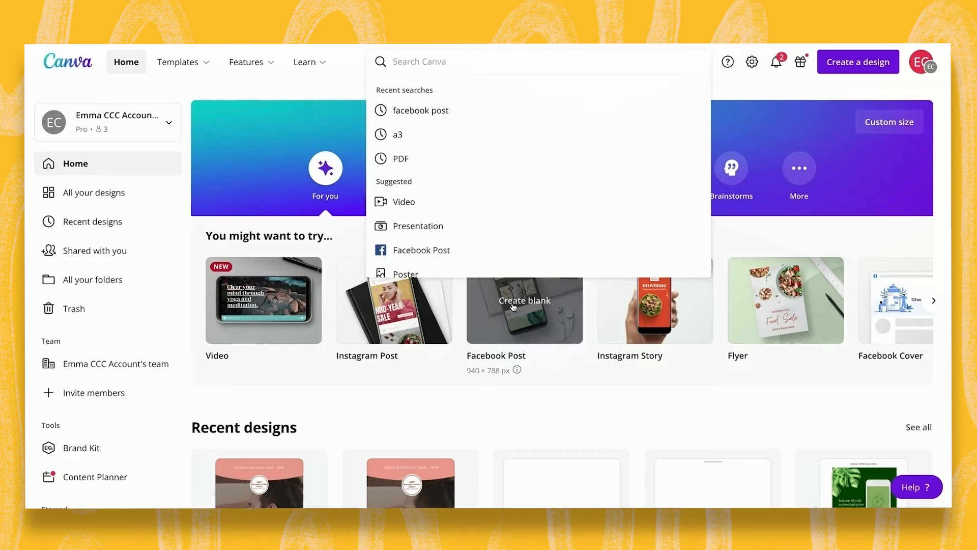
click(524, 299)
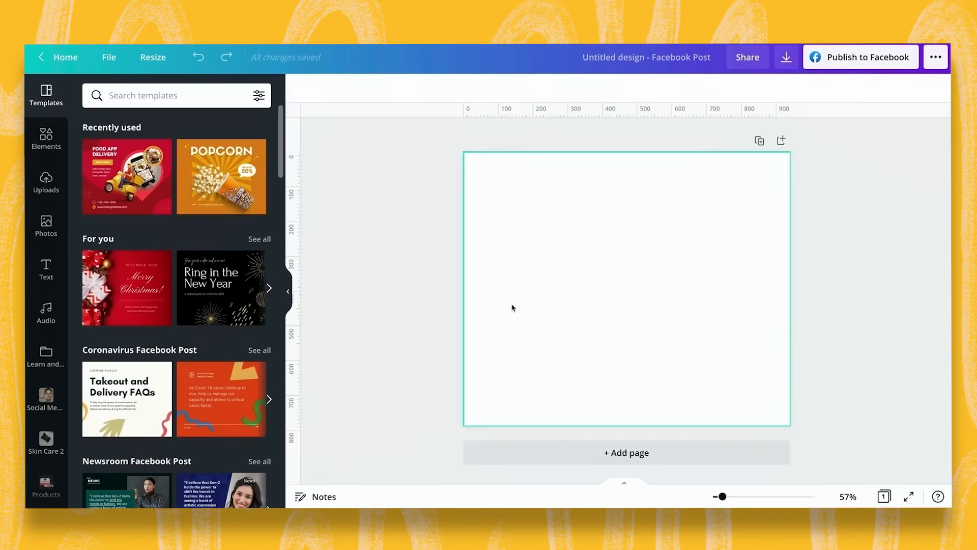
scroll(down, 3)
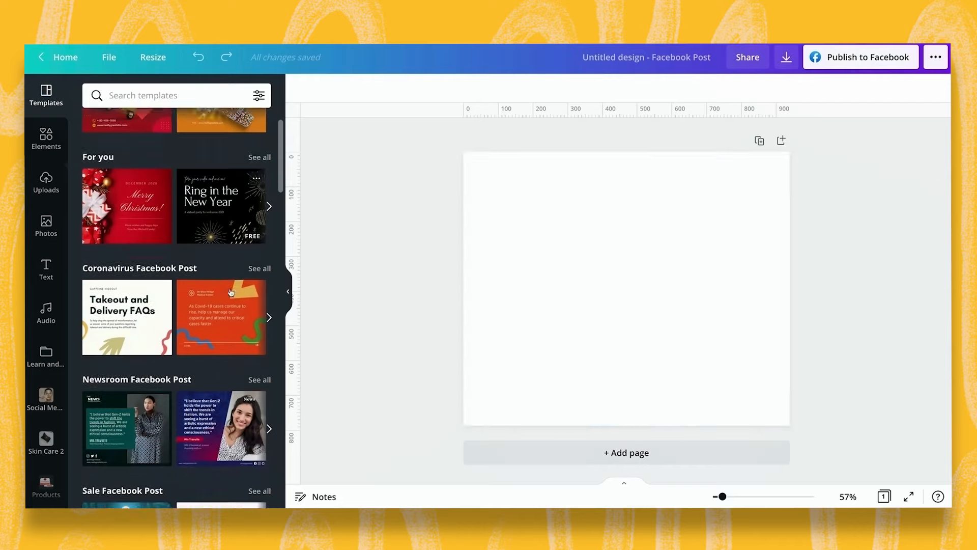
scroll(down, 3)
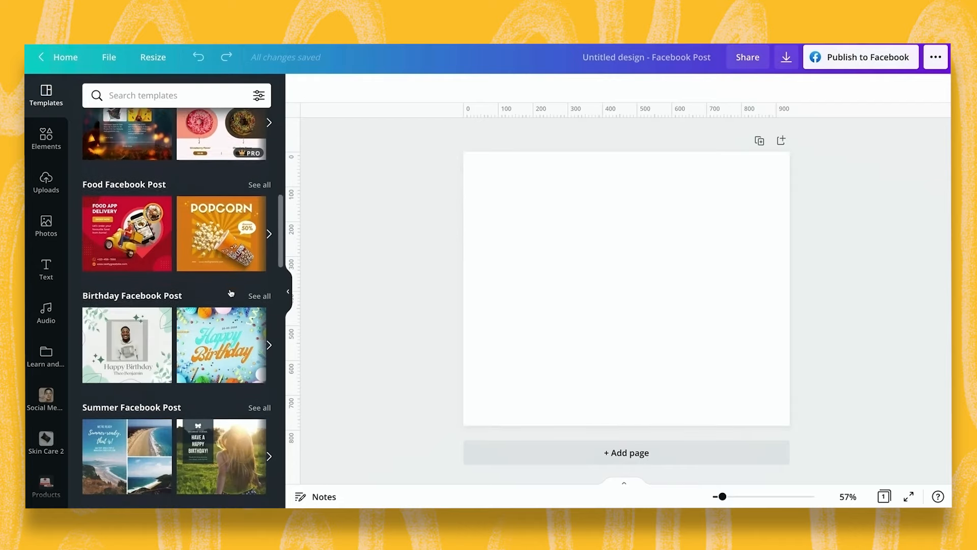
scroll(down, 3)
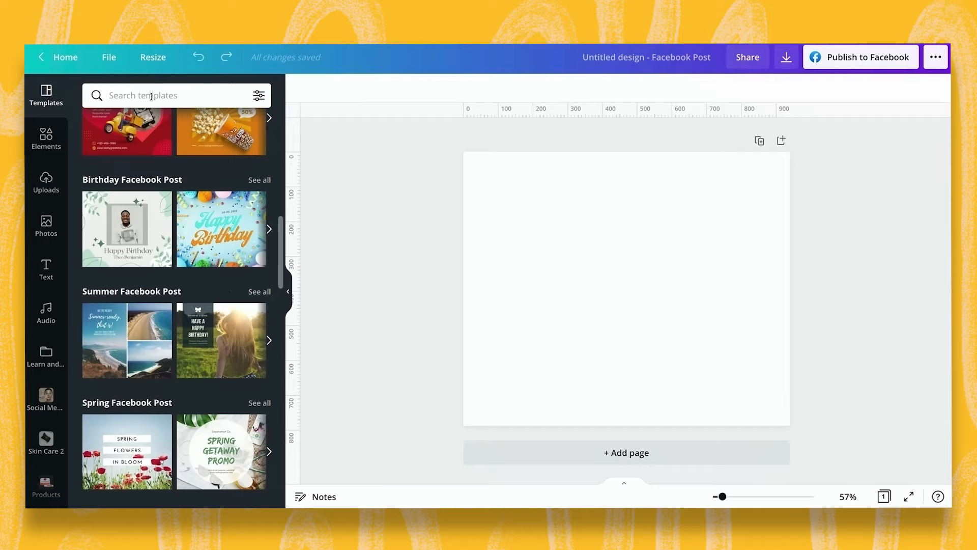
mouse_move(94, 184)
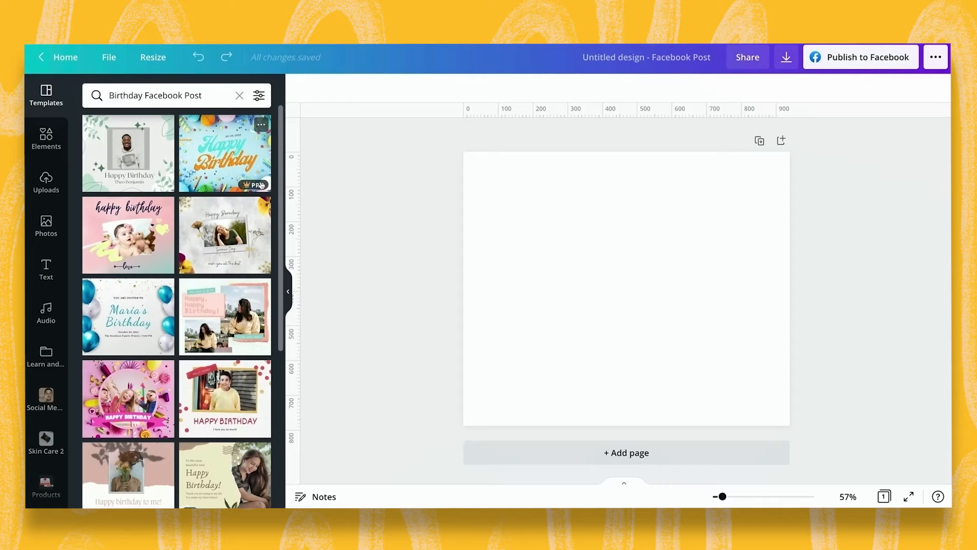
scroll(down, 3)
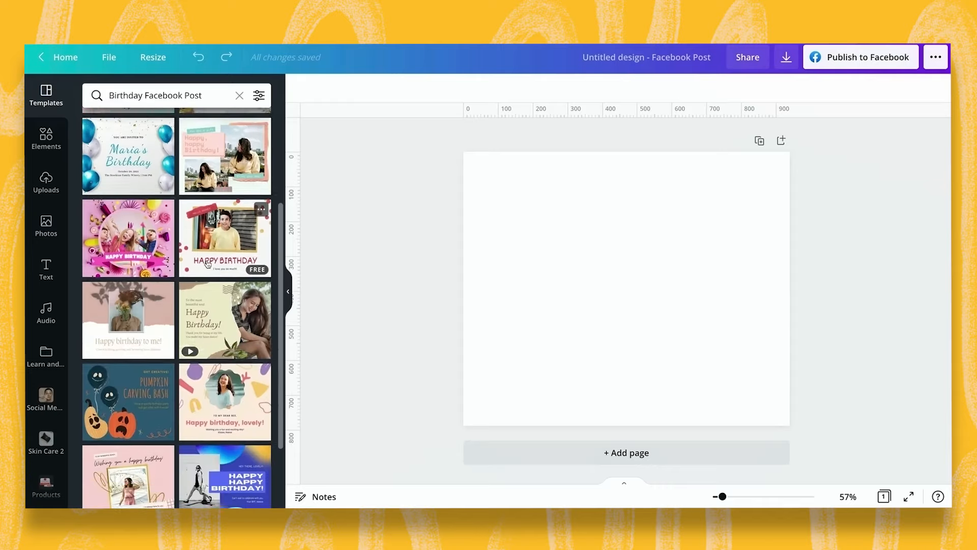
scroll(down, 3)
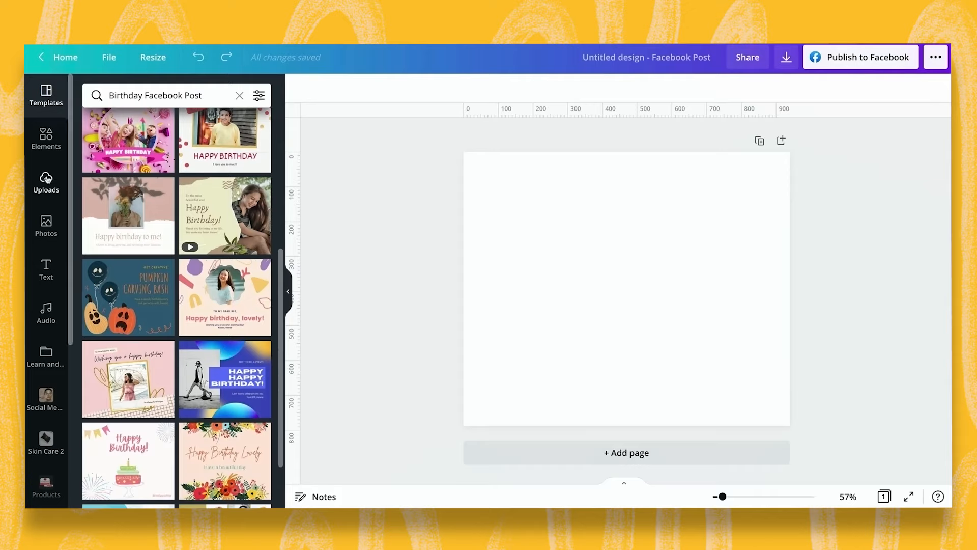
click(46, 137)
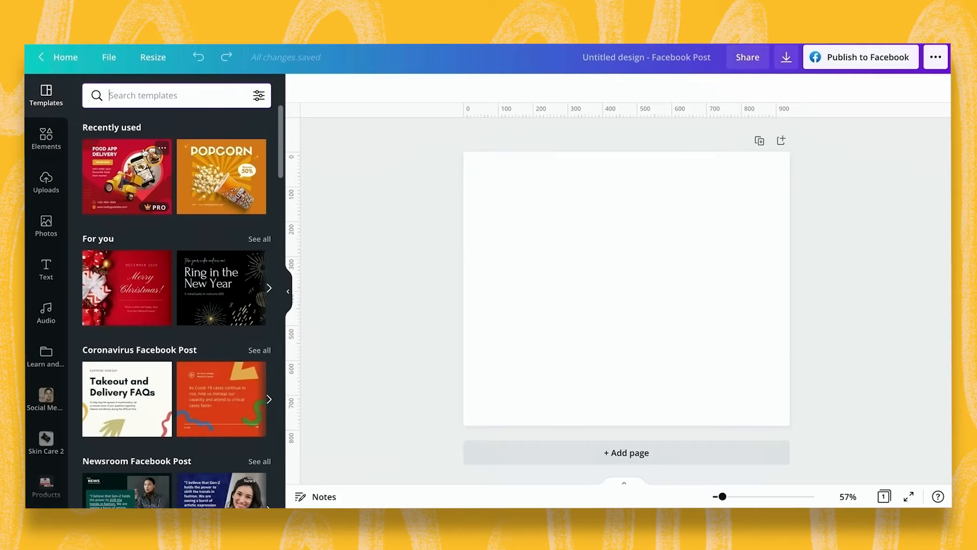
Apply the Food App Delivery template from Recently used to the blank post.
click(127, 177)
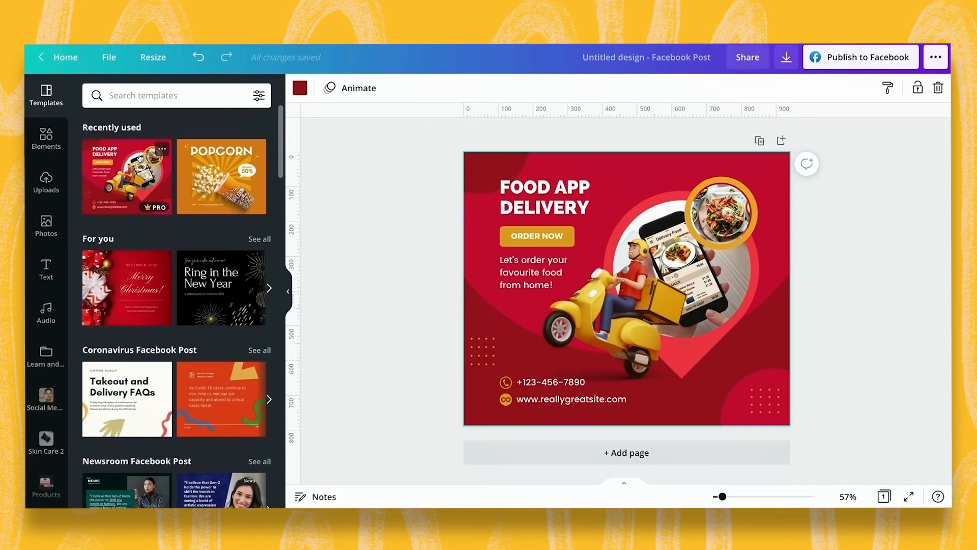
mouse_move(420, 308)
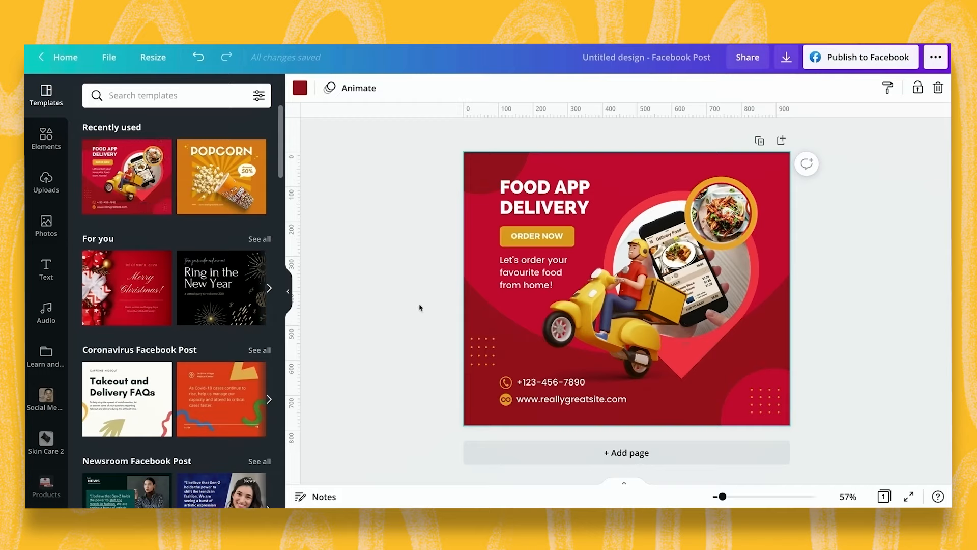
mouse_move(416, 305)
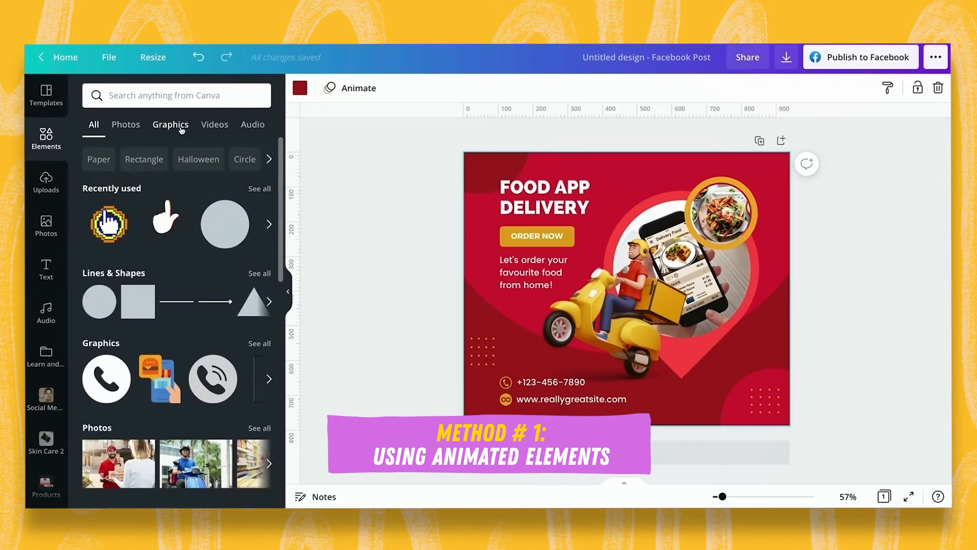
Search animated 'hand' graphics and add a pointing hand beside ORDER NOW.
click(170, 125)
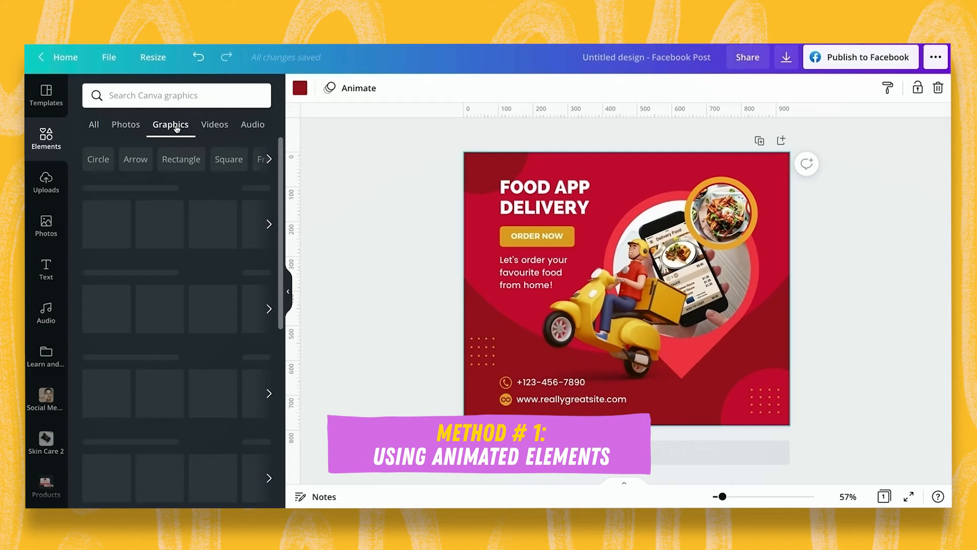
click(177, 94)
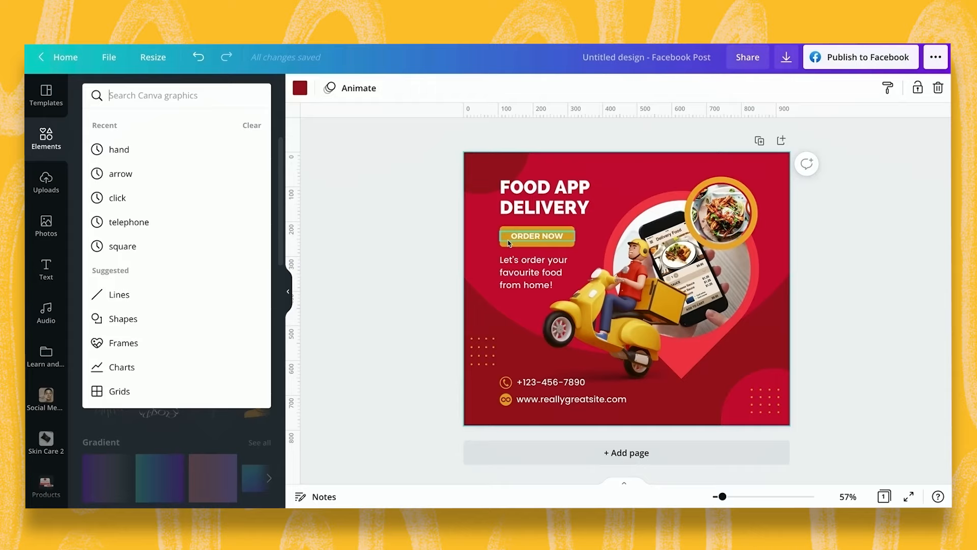
click(176, 95)
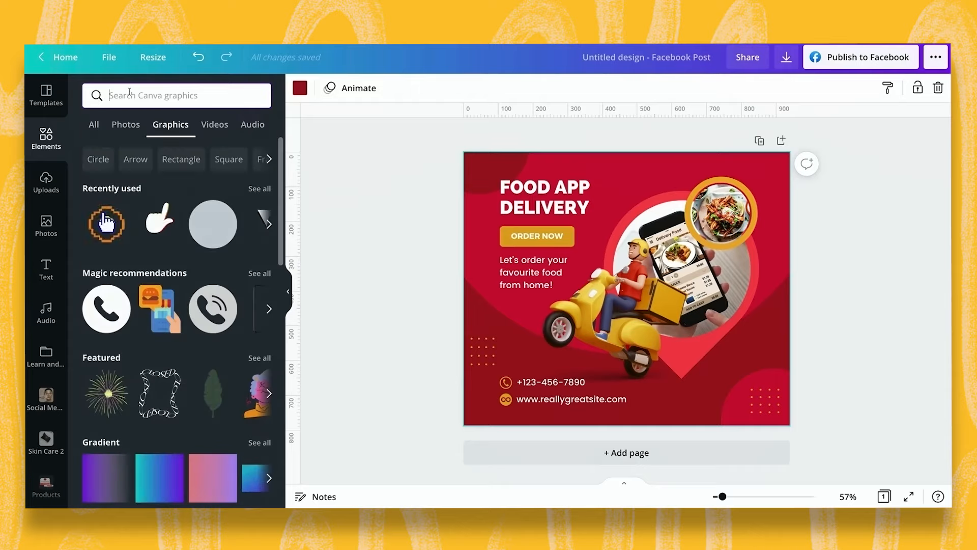
text(hand)
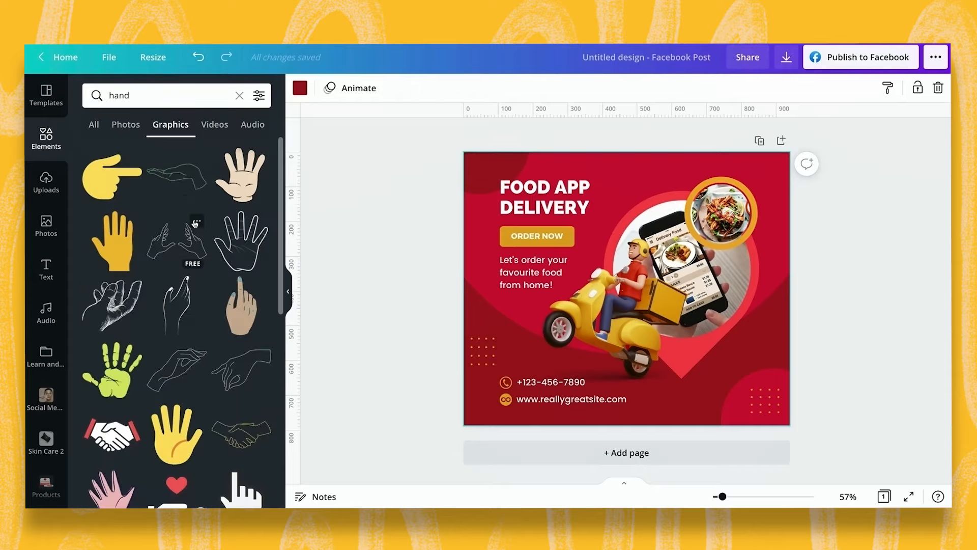
scroll(down, 3)
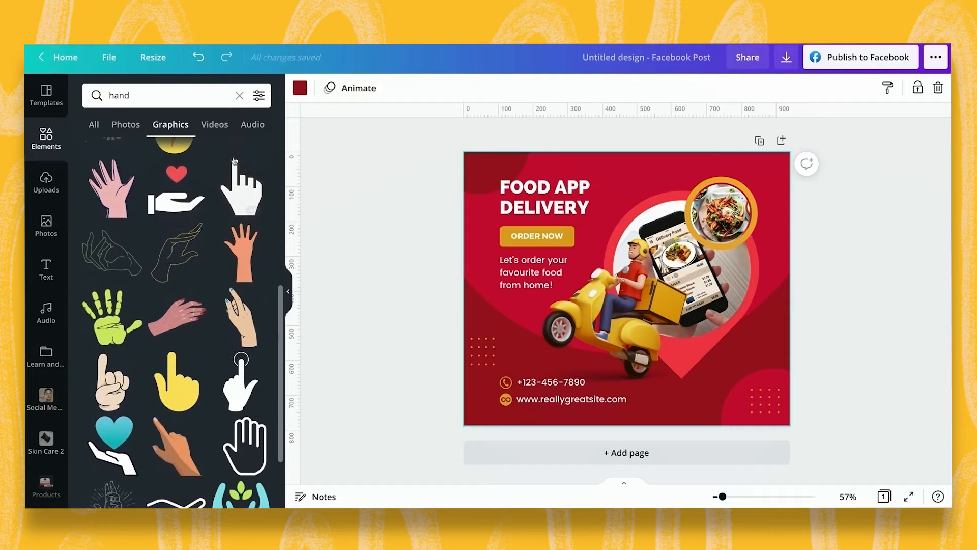
click(259, 95)
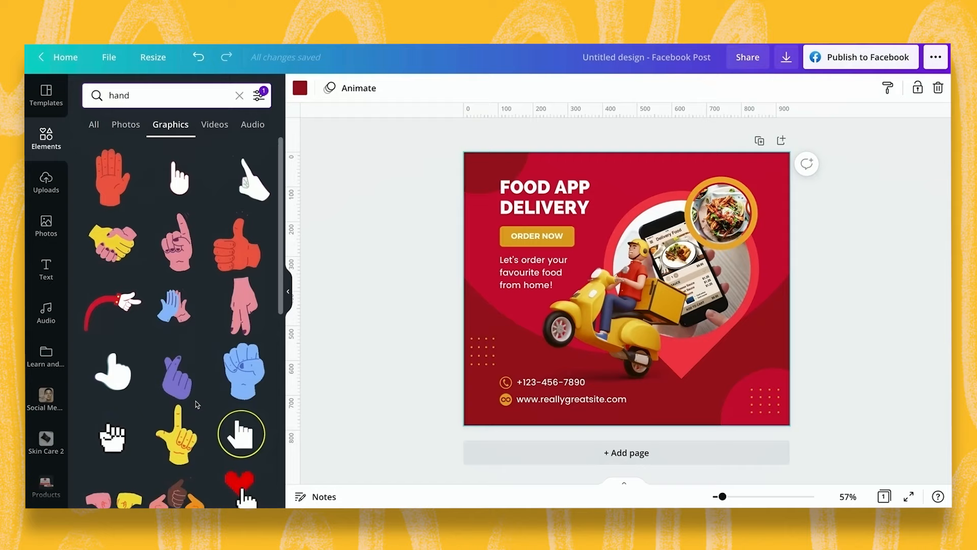
scroll(down, 3)
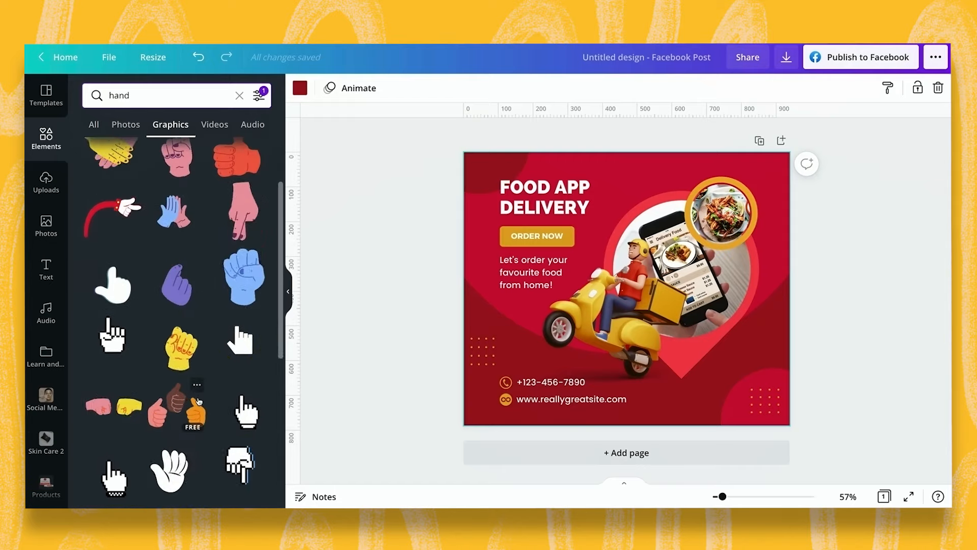
scroll(down, 3)
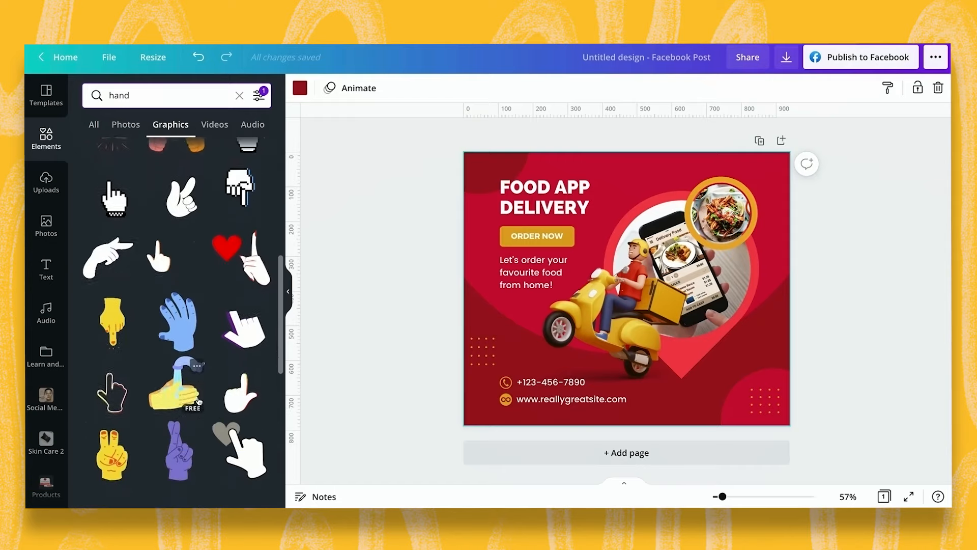
scroll(down, 3)
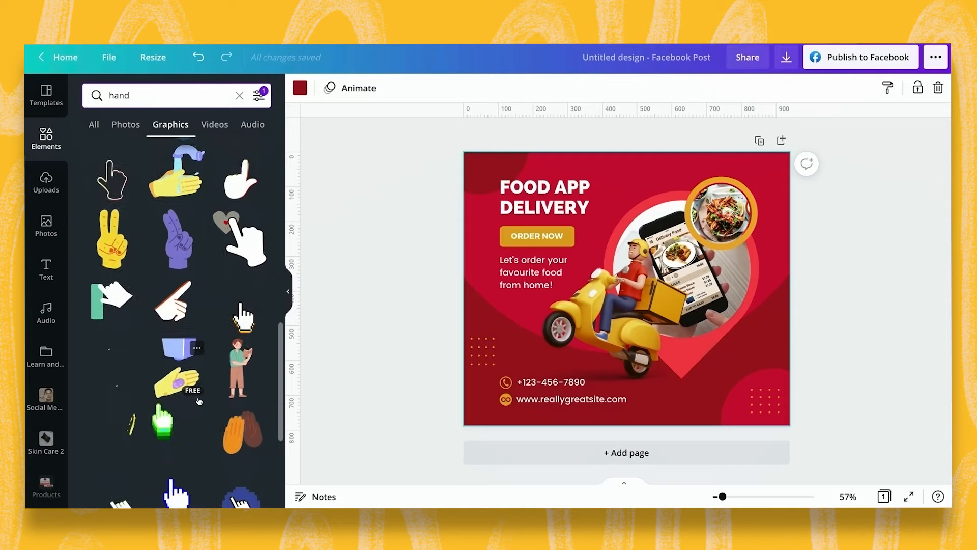
scroll(down, 3)
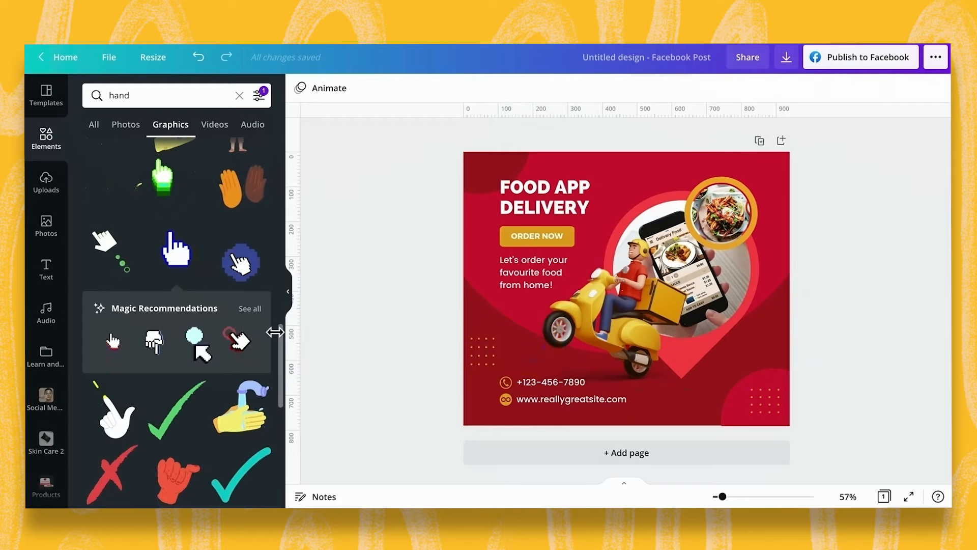
scroll(down, 3)
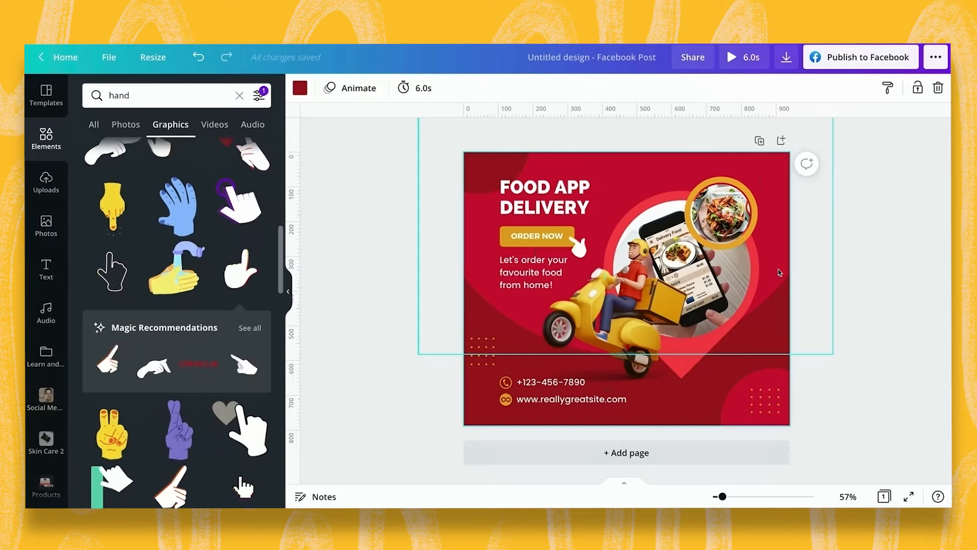
Shorten the page duration to 3.0 seconds.
click(415, 87)
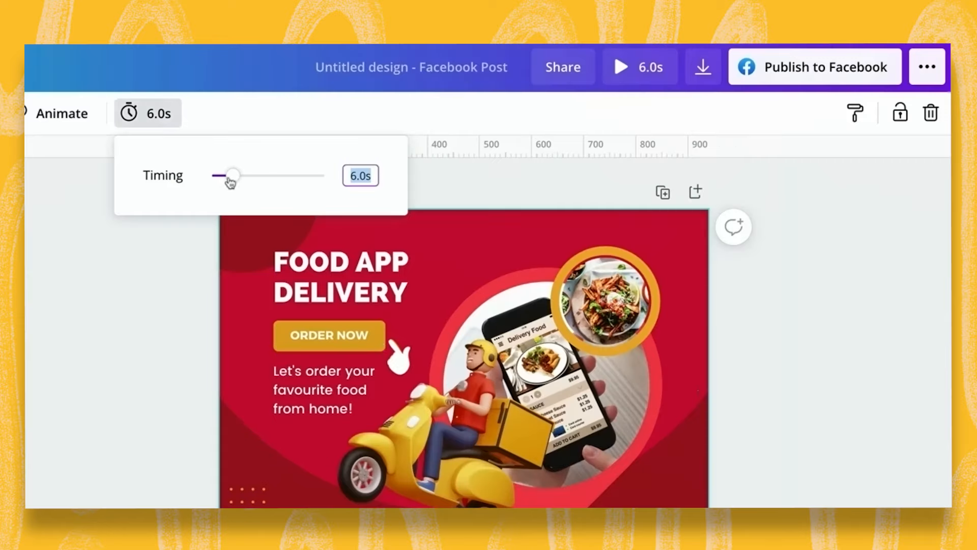
drag(232, 175, 223, 175)
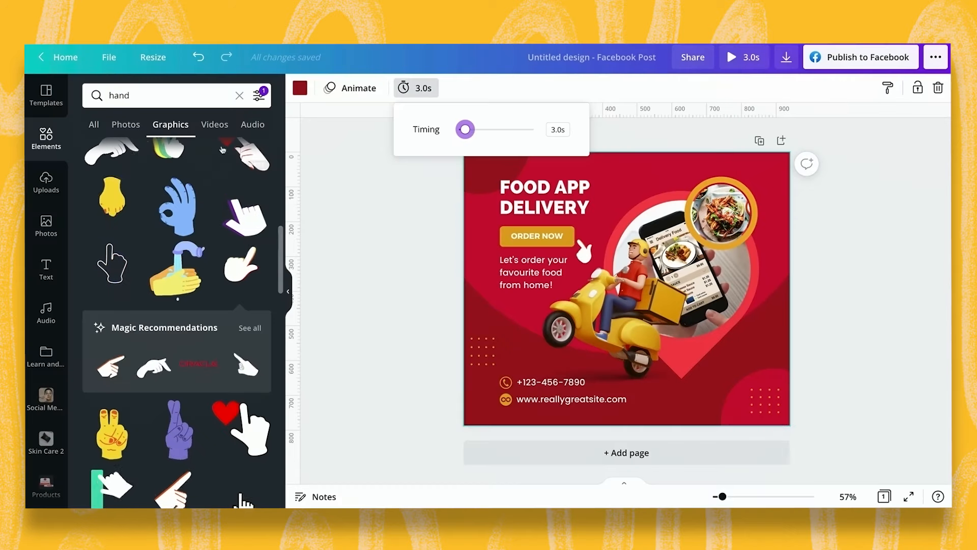
click(168, 95)
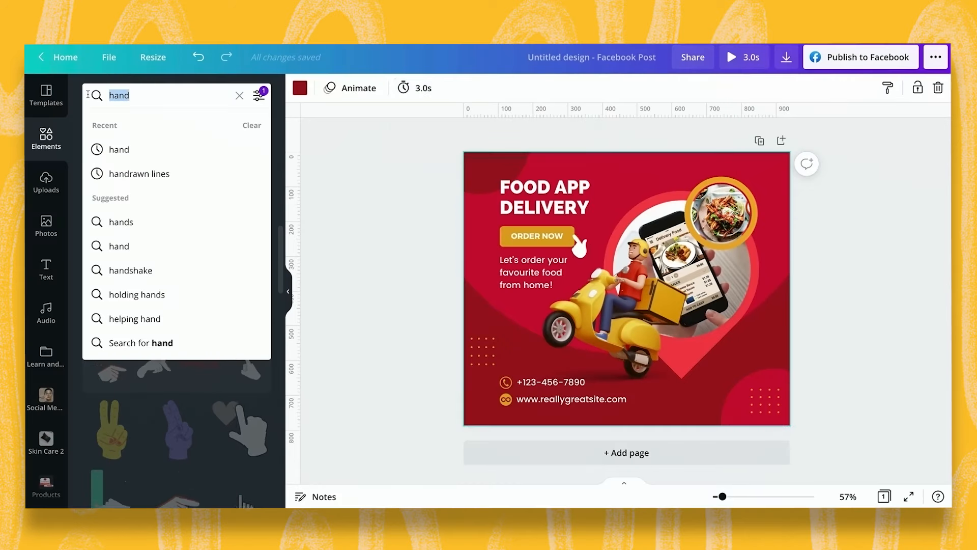
Search graphics for 'click' and place an arrow cursor beside ORDER NOW.
text(click)
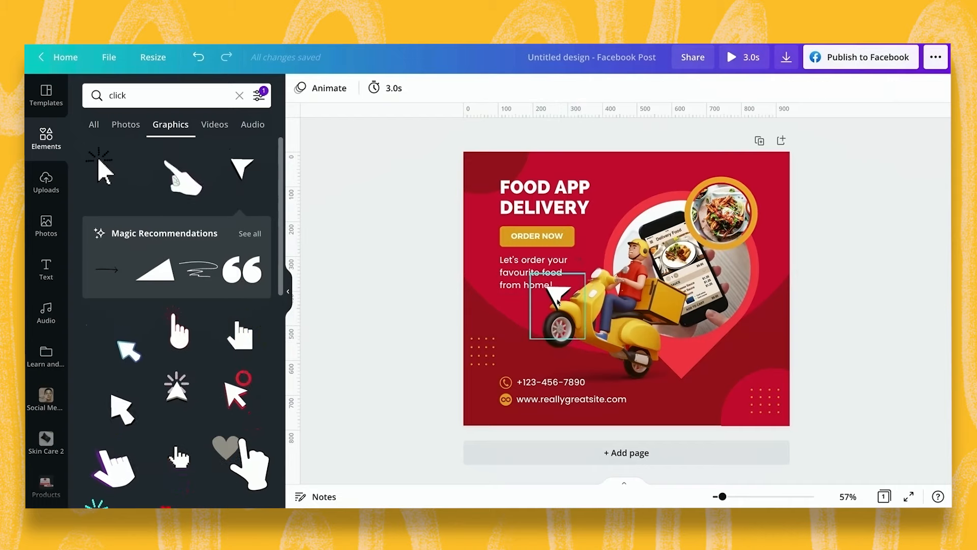
click(241, 335)
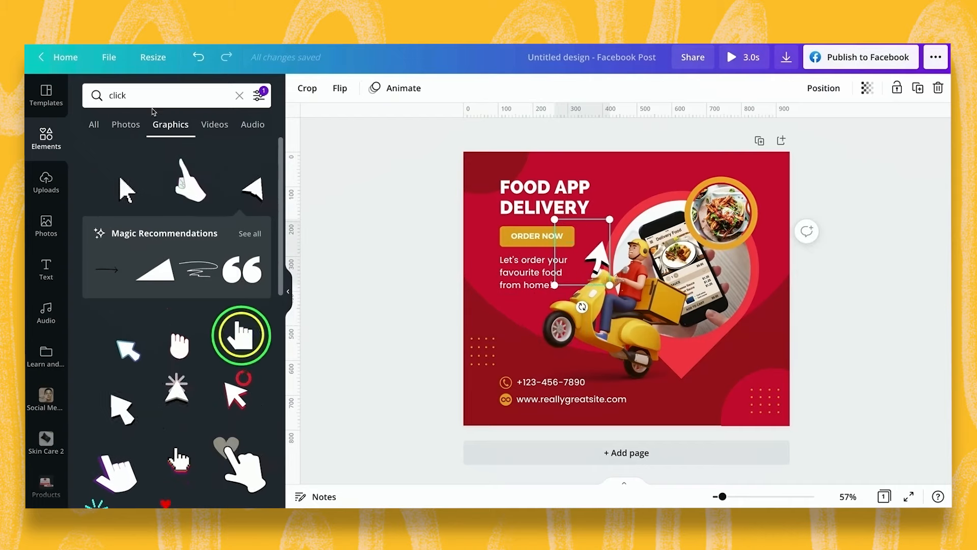
click(169, 95)
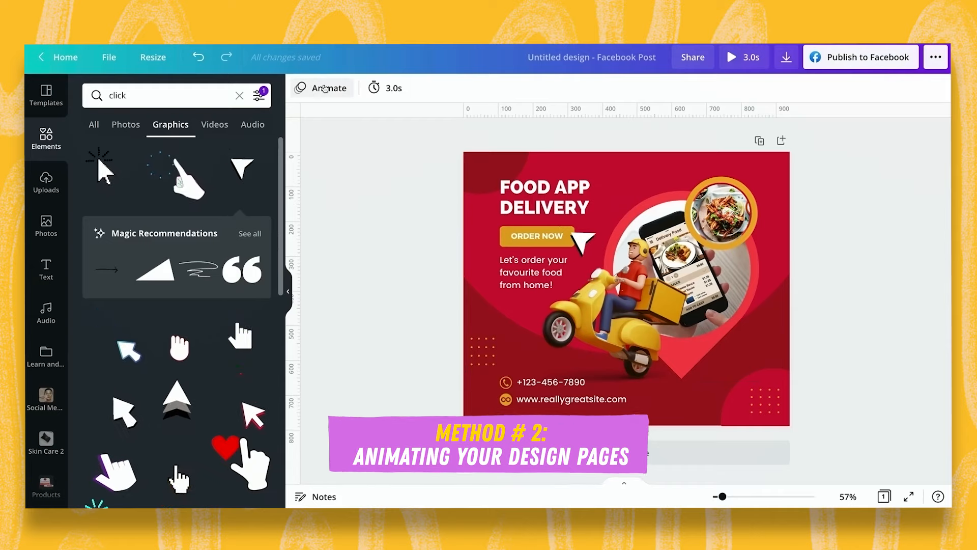
Apply the Pop page animation and lengthen the page timing to 5.0 seconds.
click(329, 88)
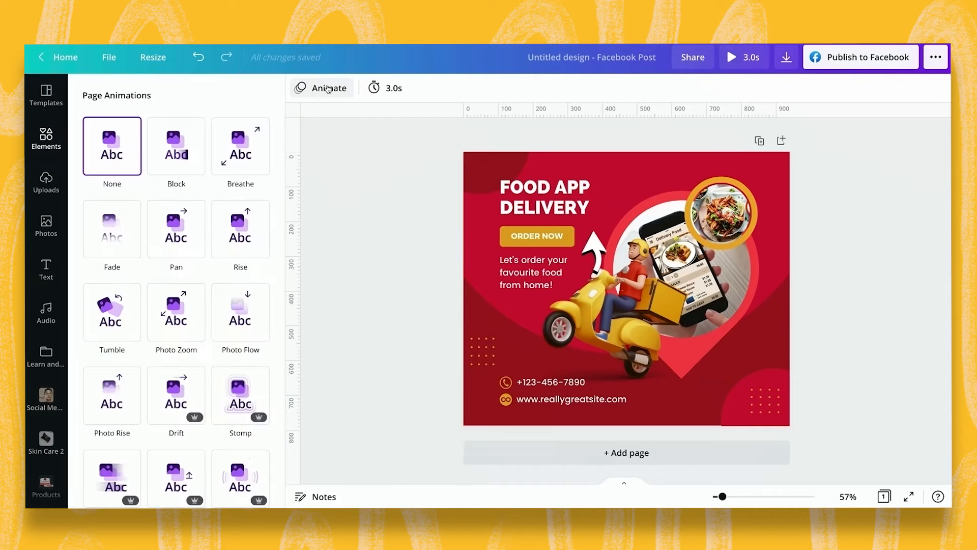
click(240, 146)
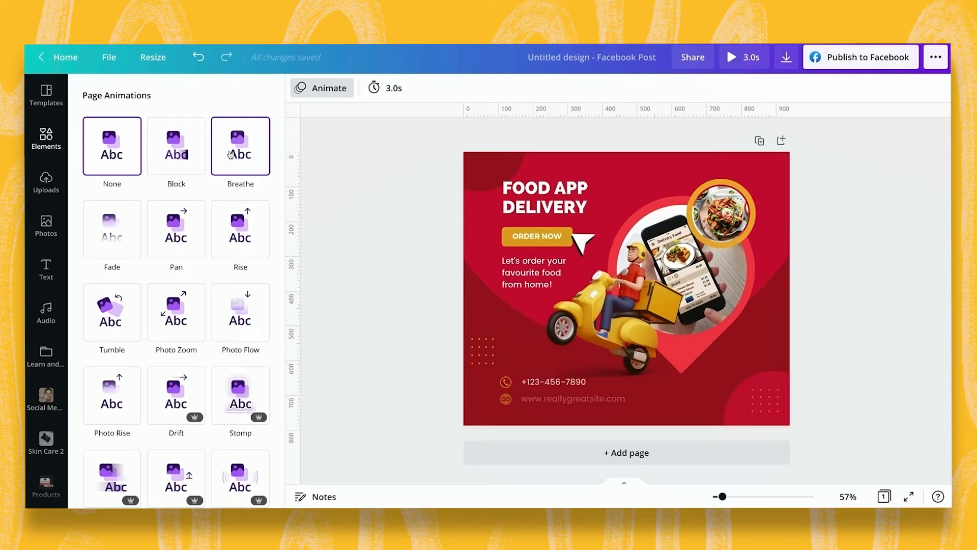
click(176, 228)
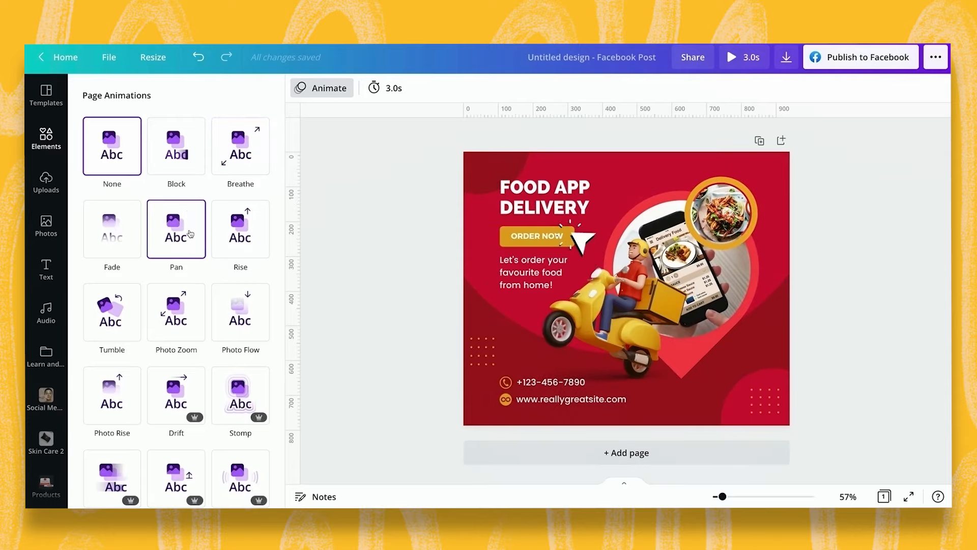
click(239, 311)
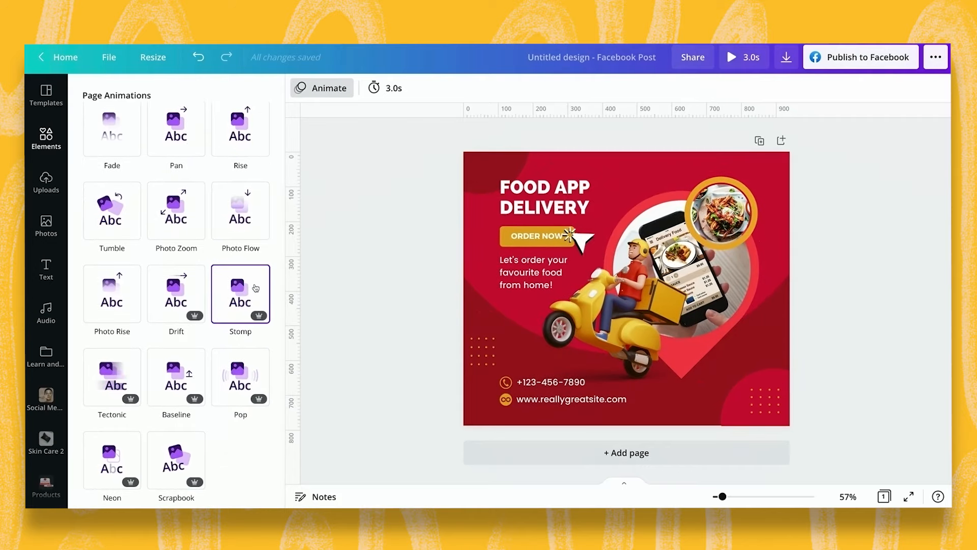
click(239, 377)
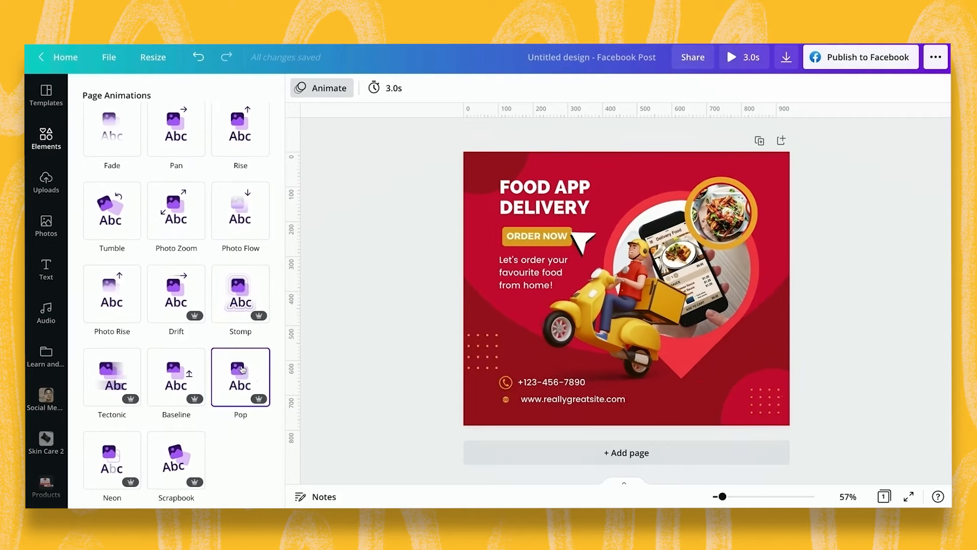
click(240, 377)
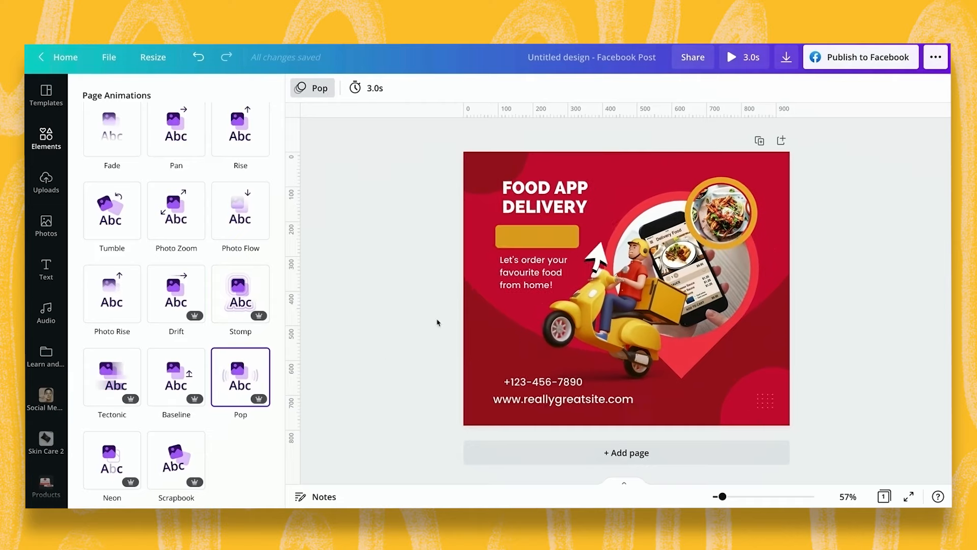
click(367, 87)
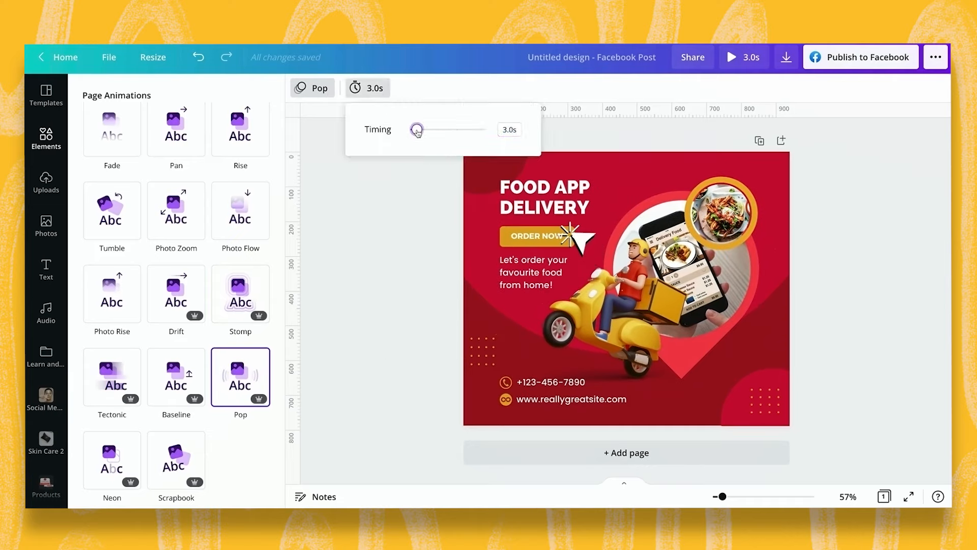
drag(417, 129, 422, 129)
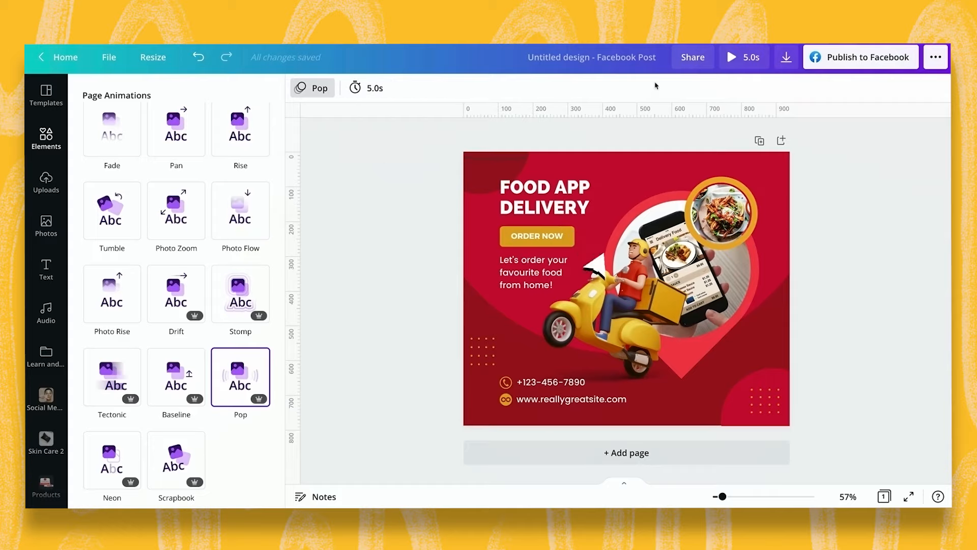
click(732, 57)
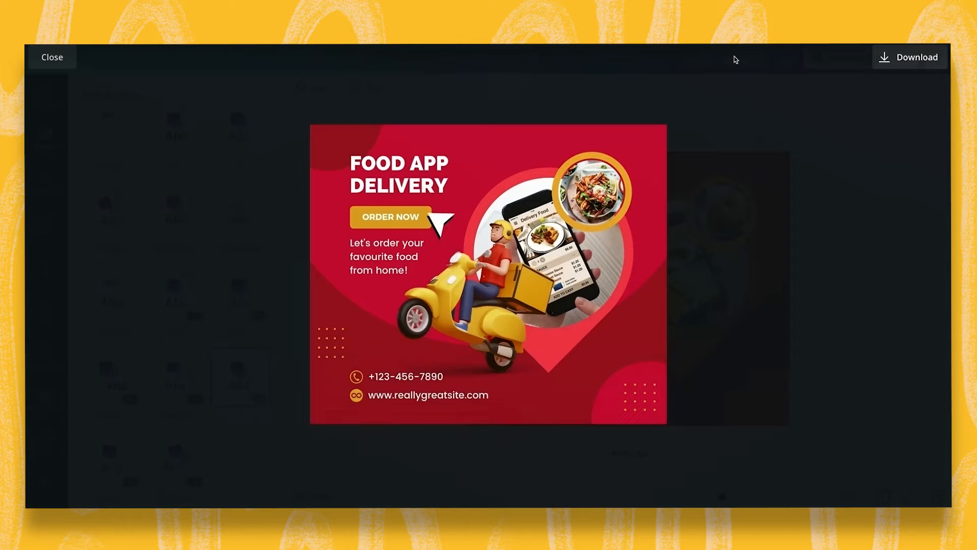
click(489, 273)
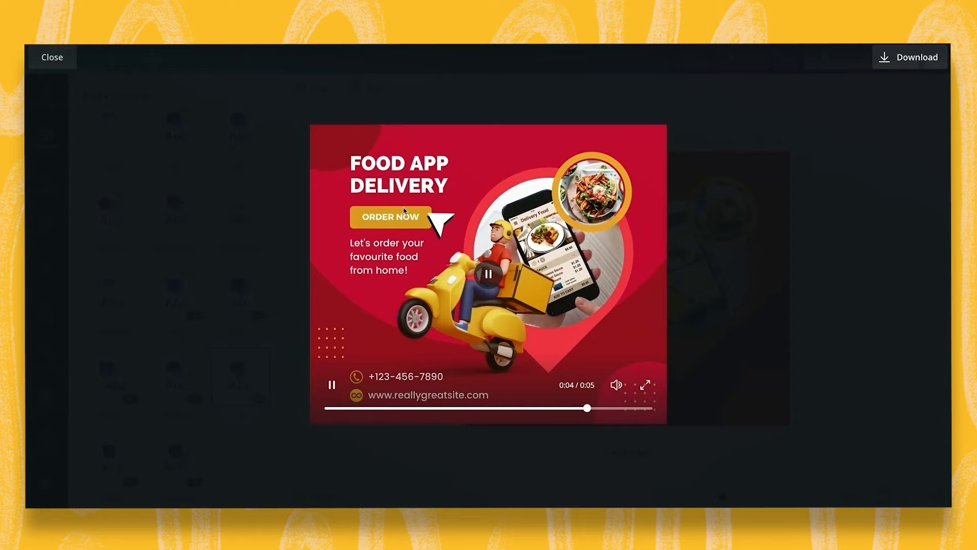
click(52, 57)
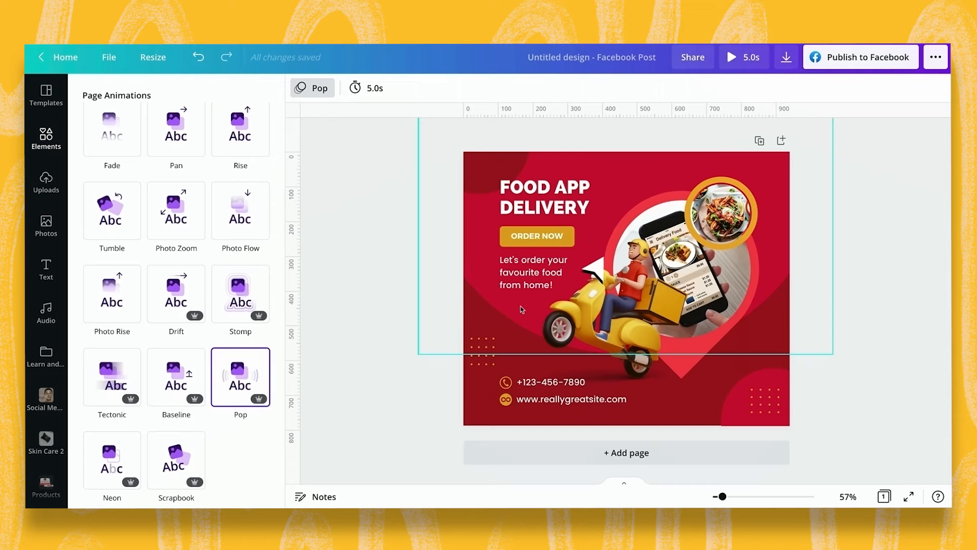
Give the phone number and website text a Burst animation and preview it.
click(570, 399)
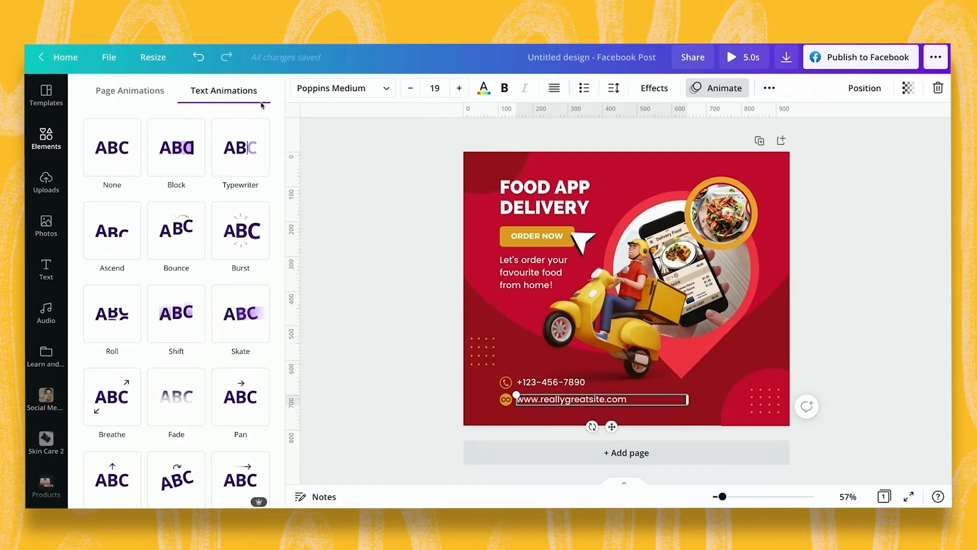
click(239, 147)
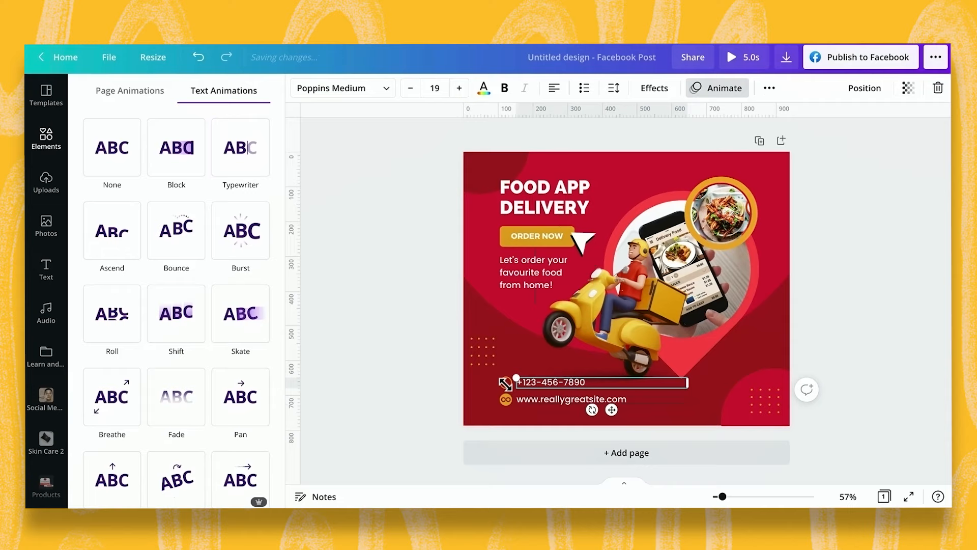
click(239, 230)
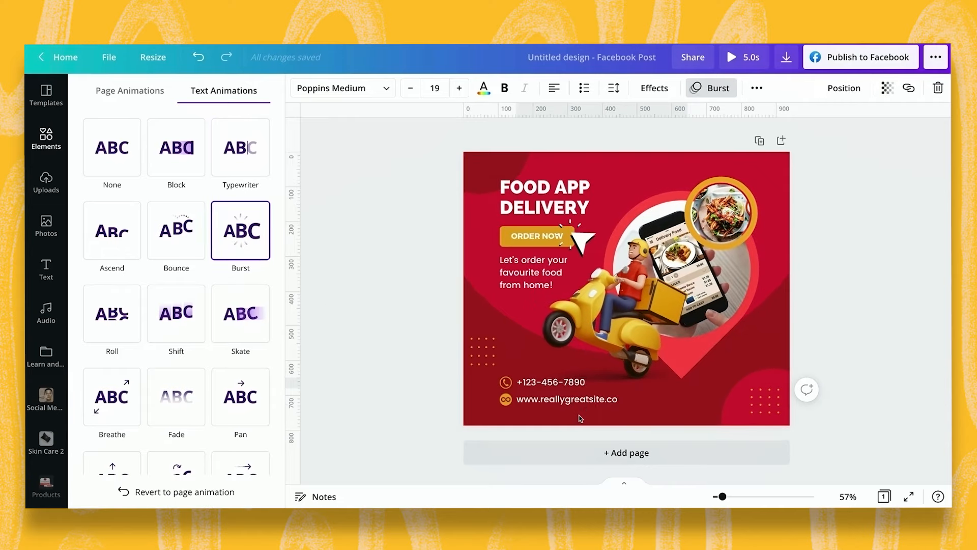
click(550, 382)
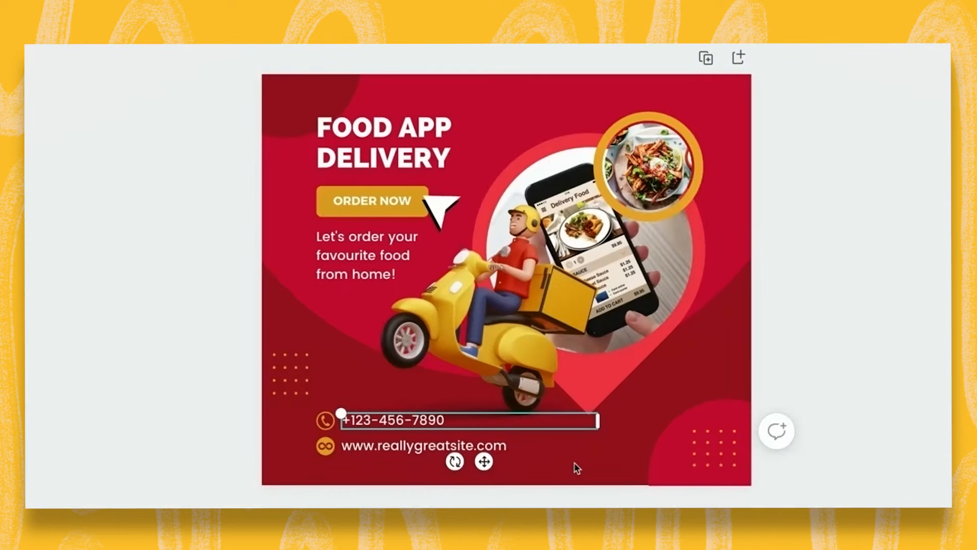
mouse_move(636, 455)
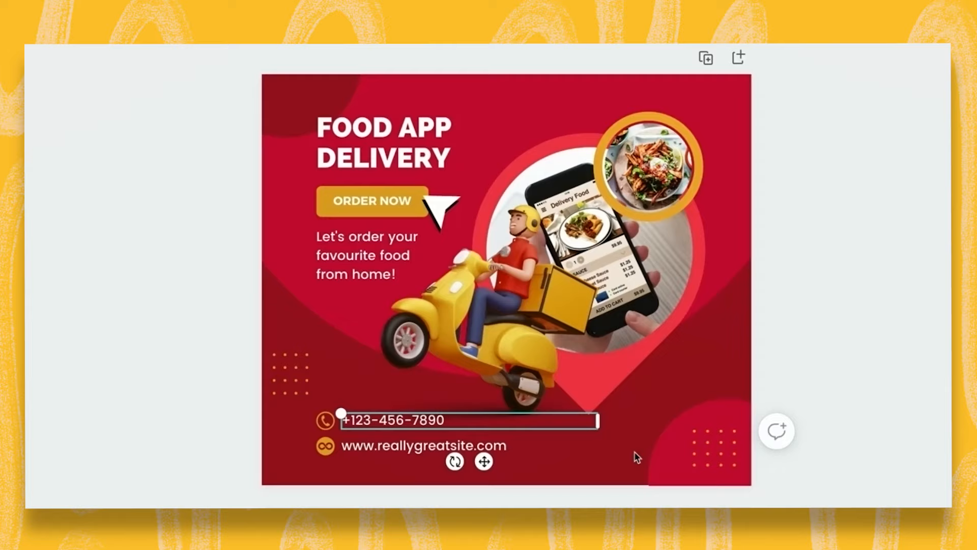
click(424, 200)
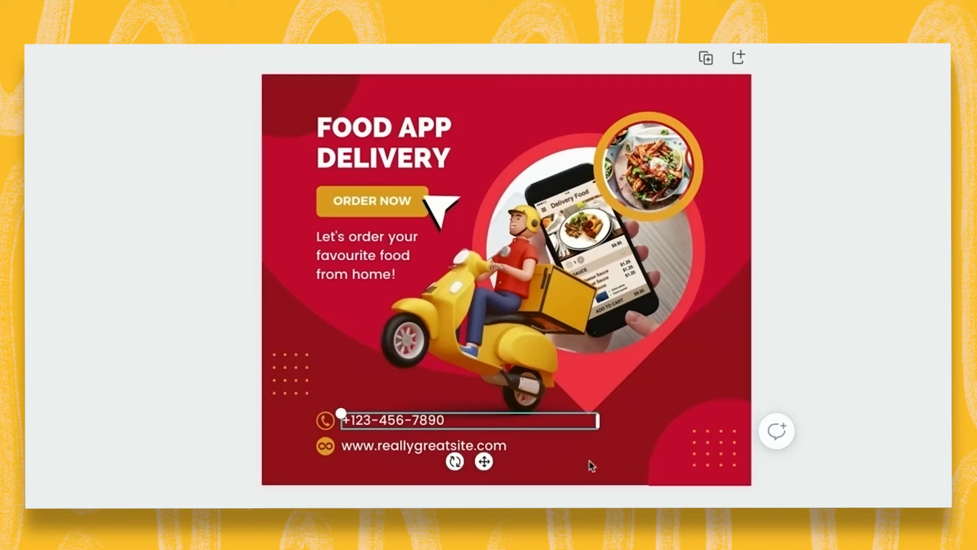
click(427, 446)
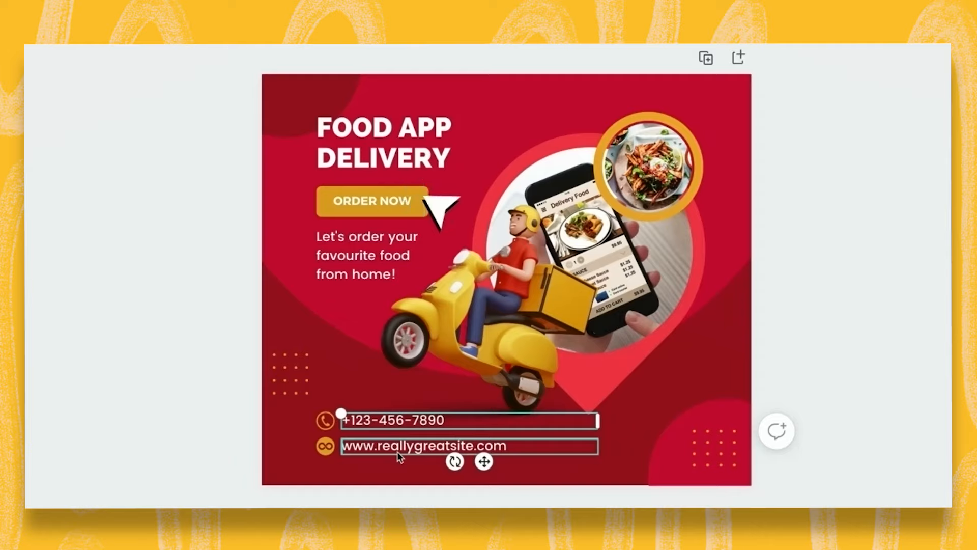
click(412, 200)
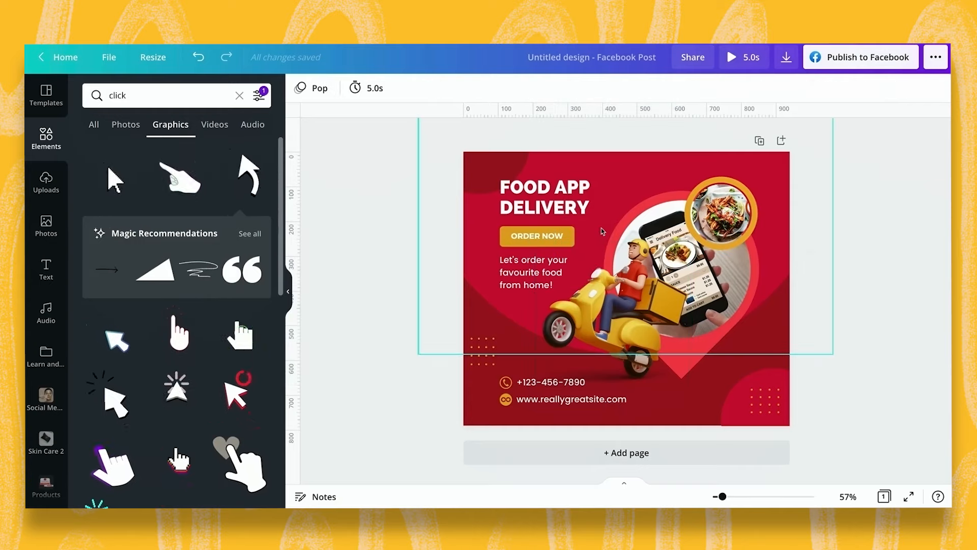
Set the text and page animations to None, briefly trying Breathe on the page.
click(570, 399)
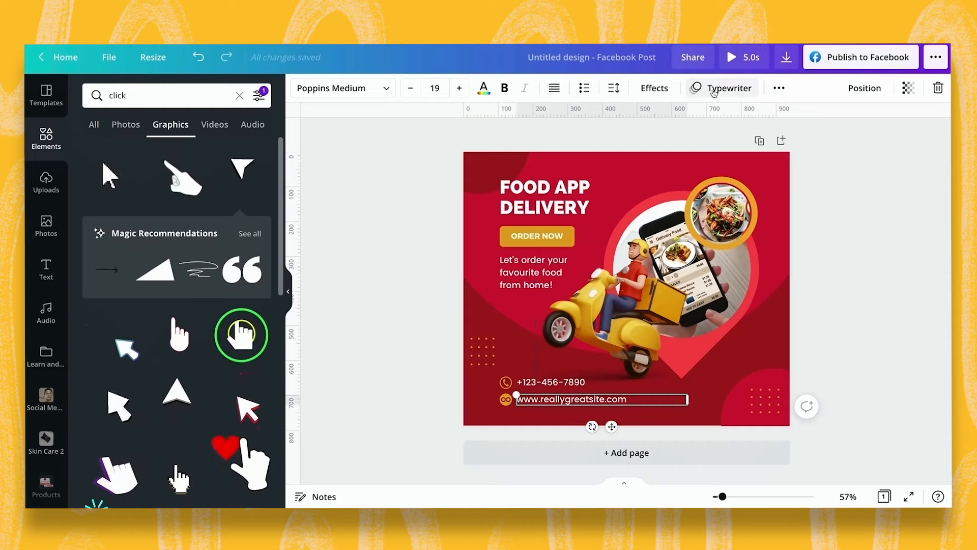
click(722, 87)
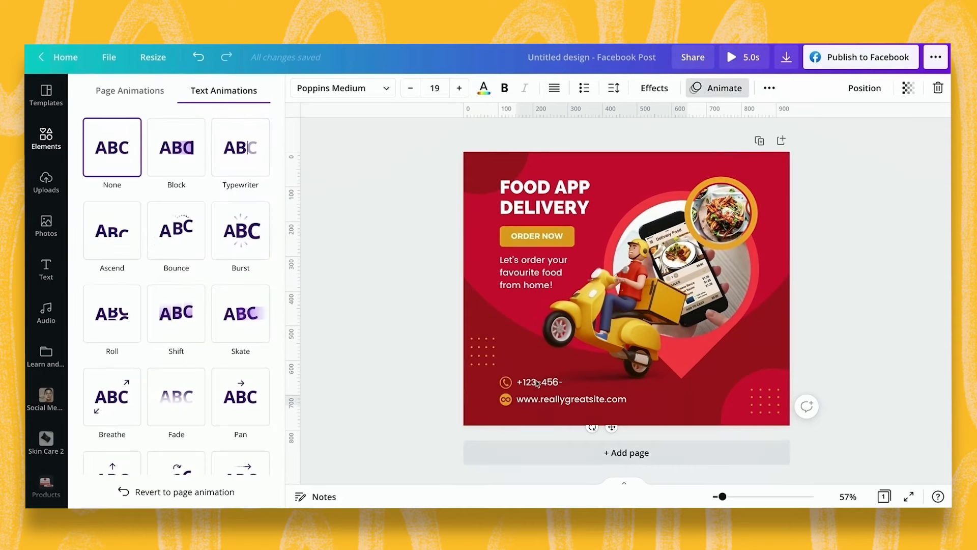
click(538, 381)
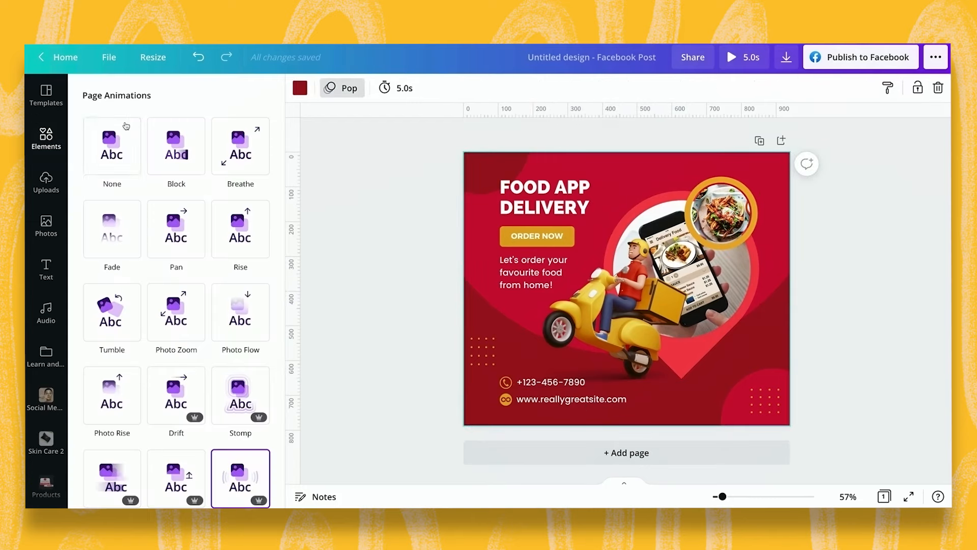
click(112, 145)
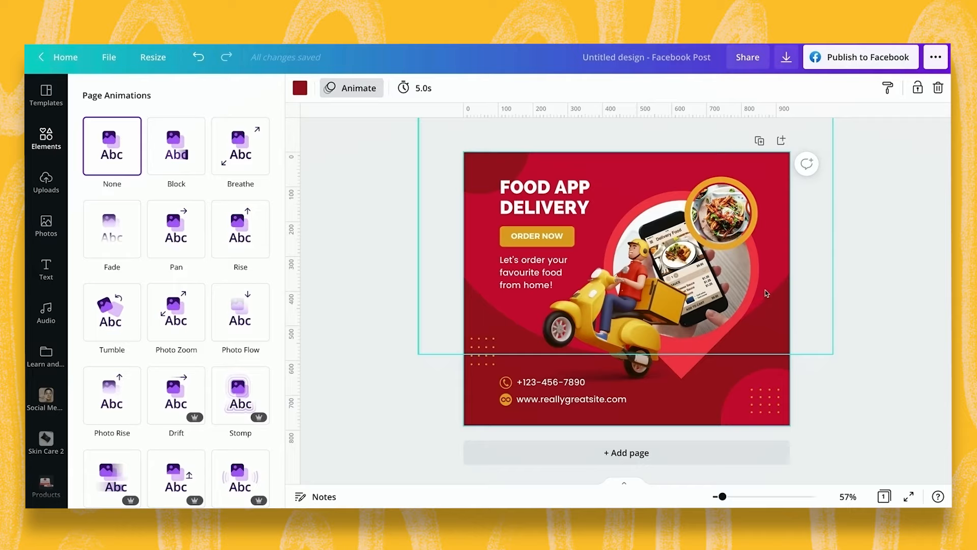
mouse_move(404, 87)
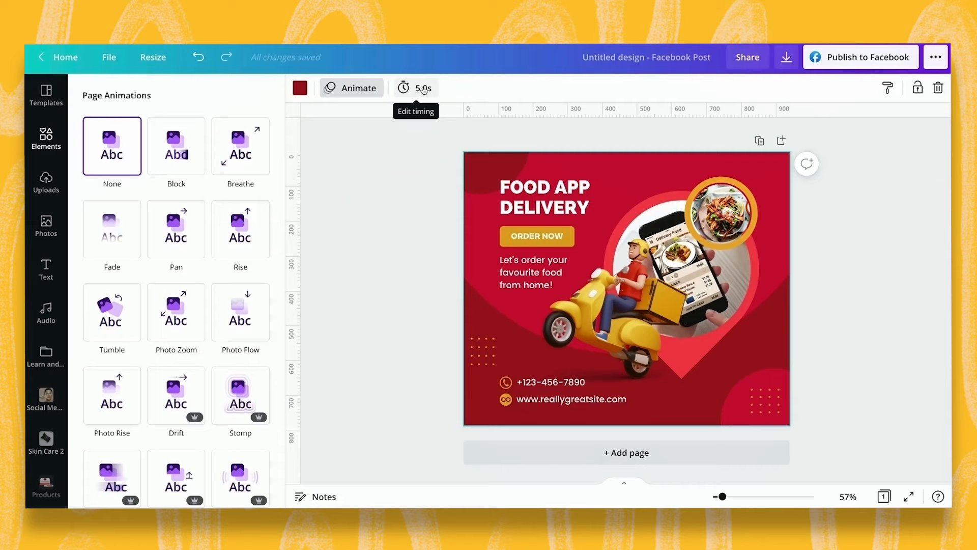
click(240, 145)
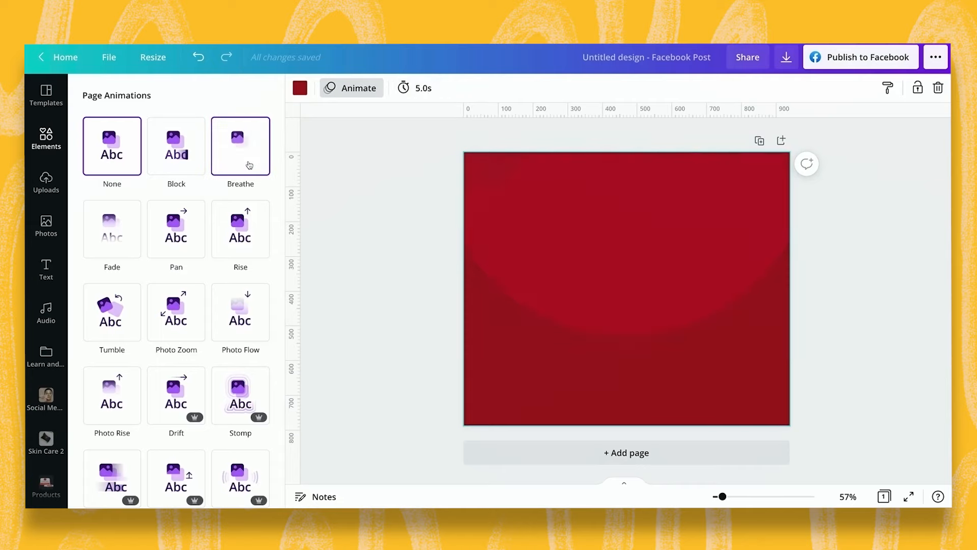
click(240, 146)
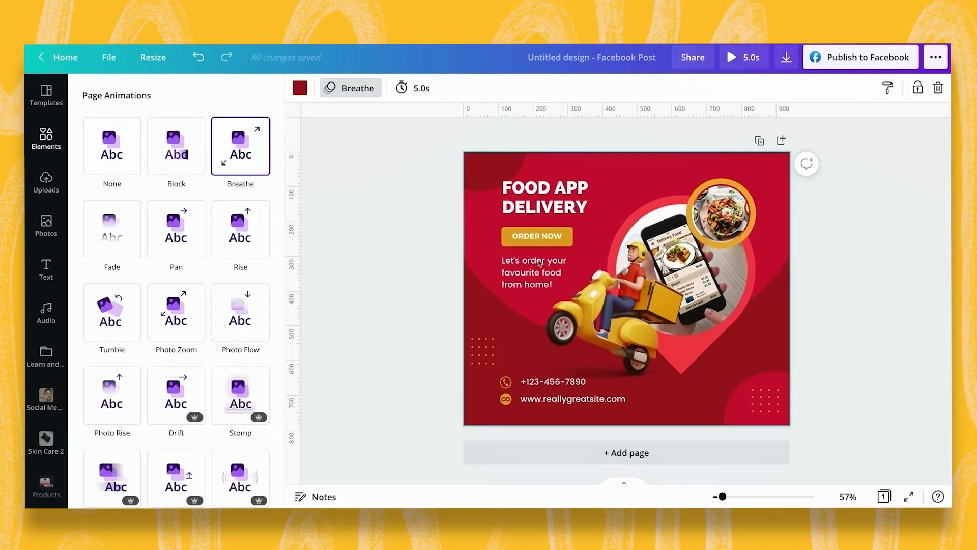
click(111, 145)
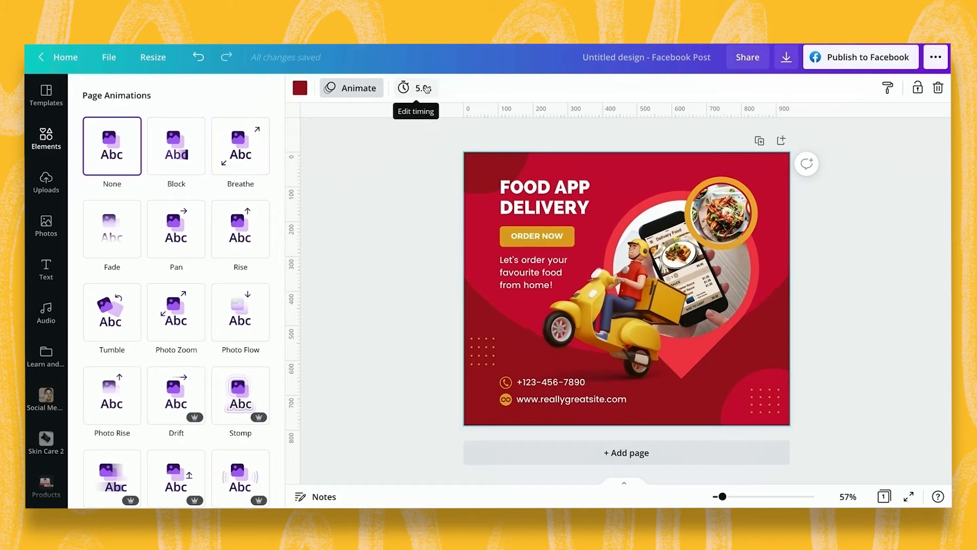
mouse_move(753, 145)
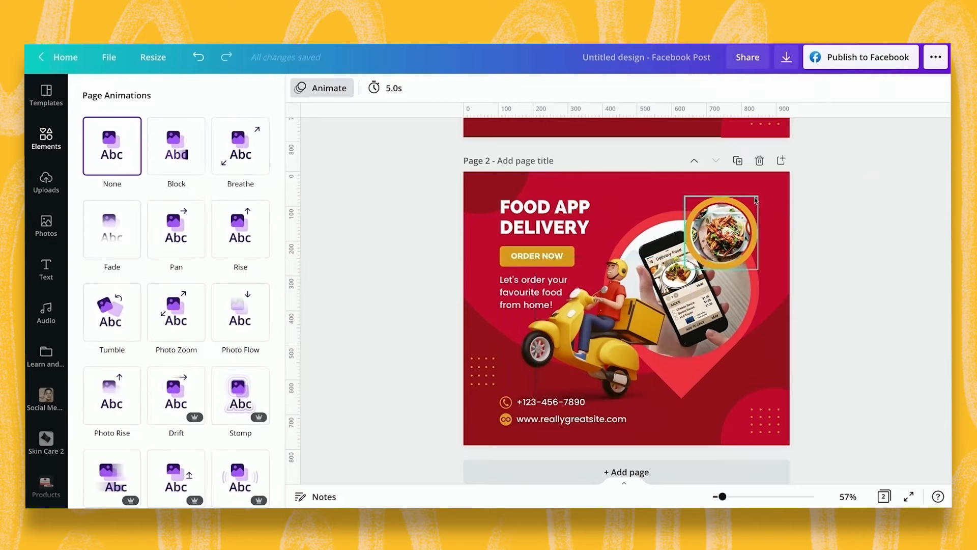
mouse_move(738, 161)
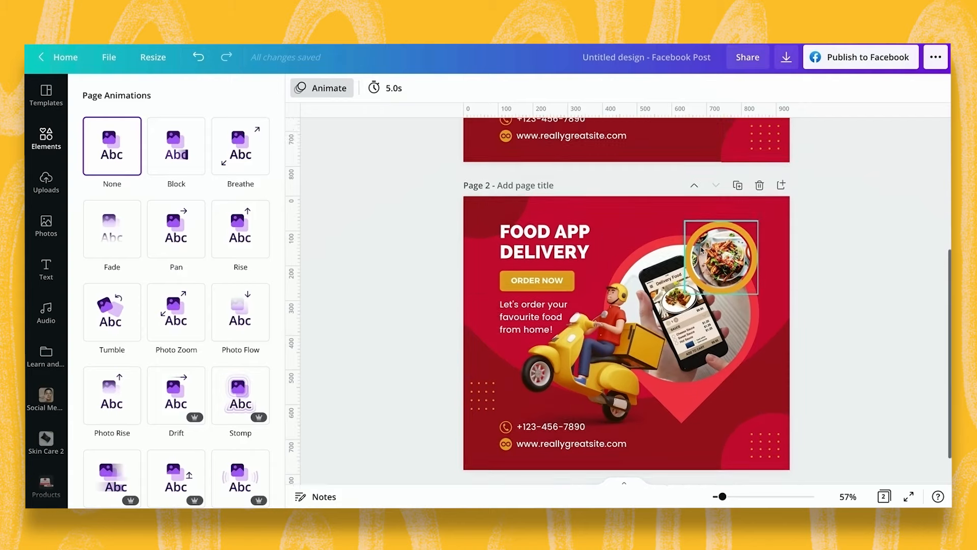
Duplicate the page and move the scooter rider further along on the copy.
scroll(down, 3)
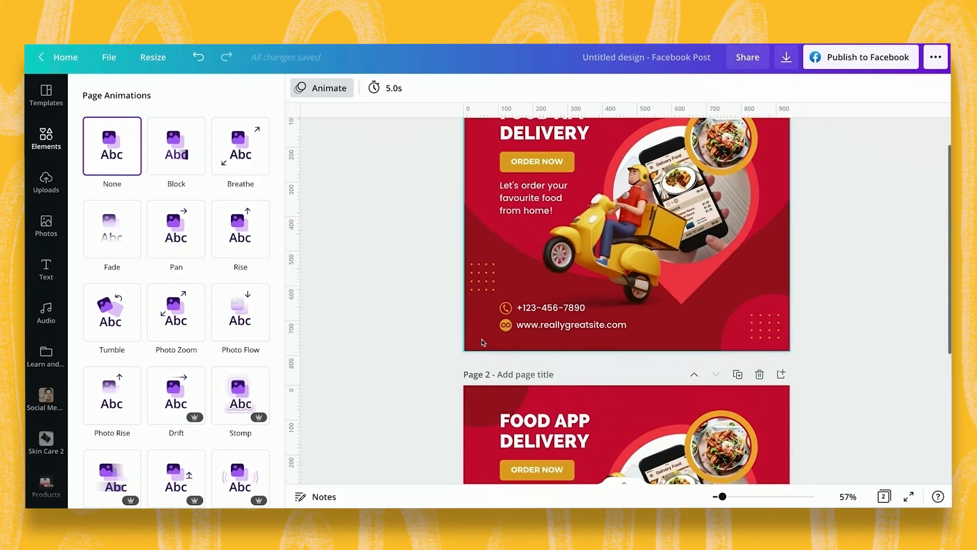
click(386, 88)
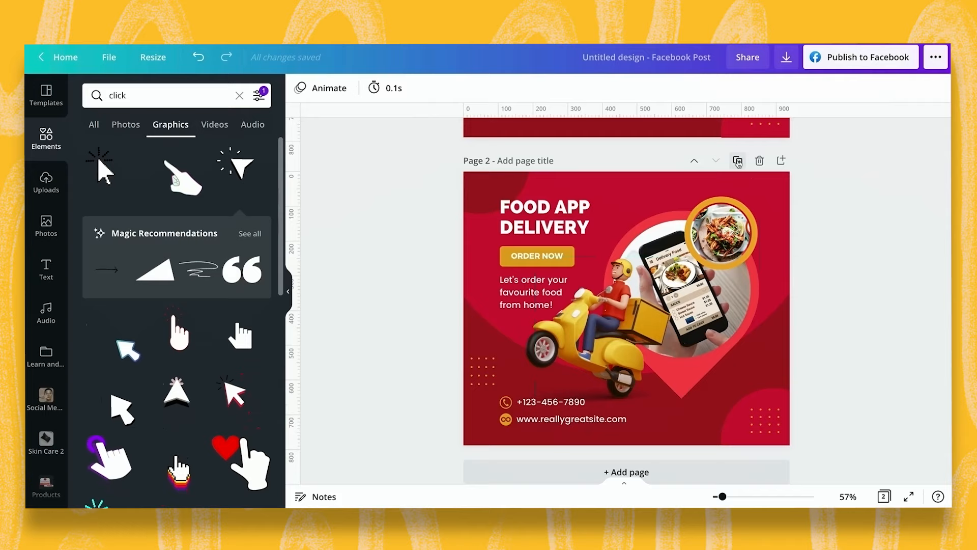
click(738, 160)
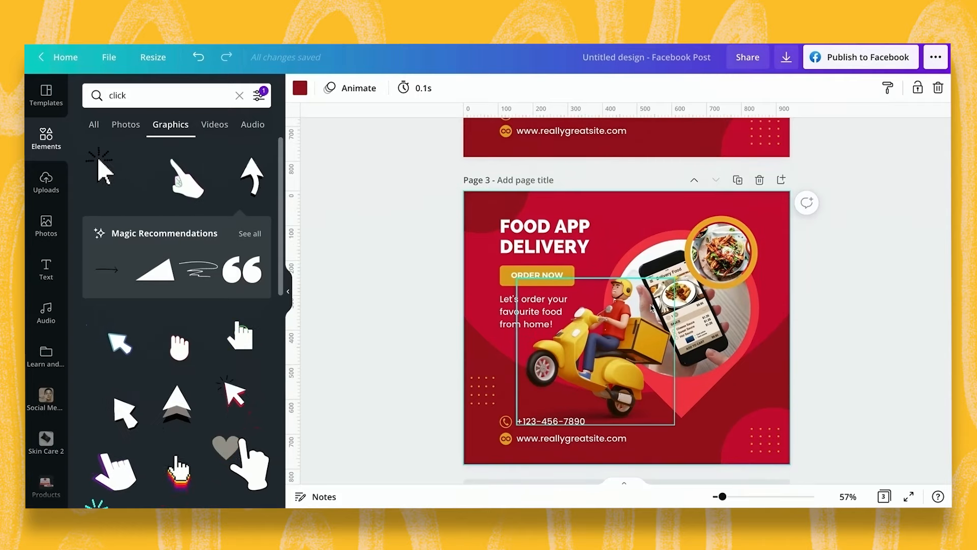
click(408, 325)
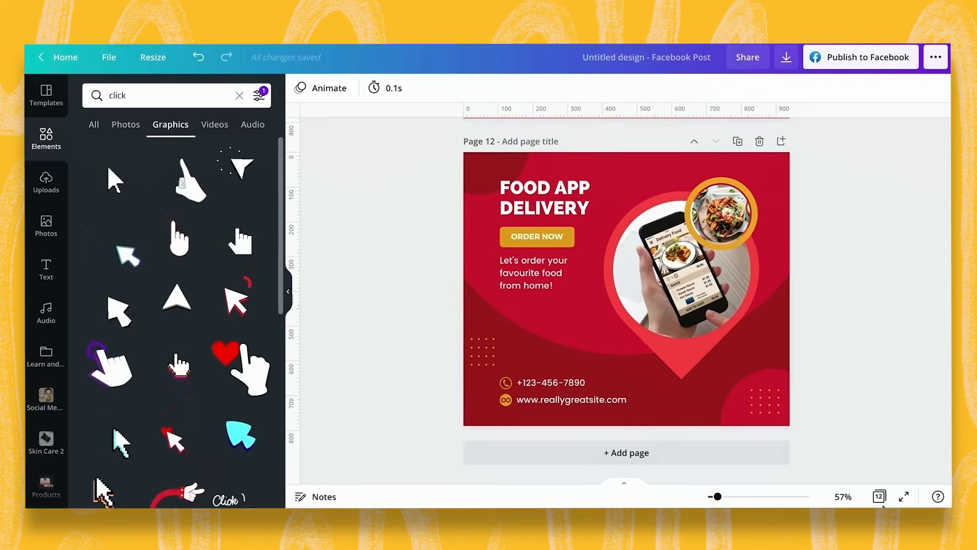
Download all 12 pages as an animated GIF from the grid view.
click(879, 497)
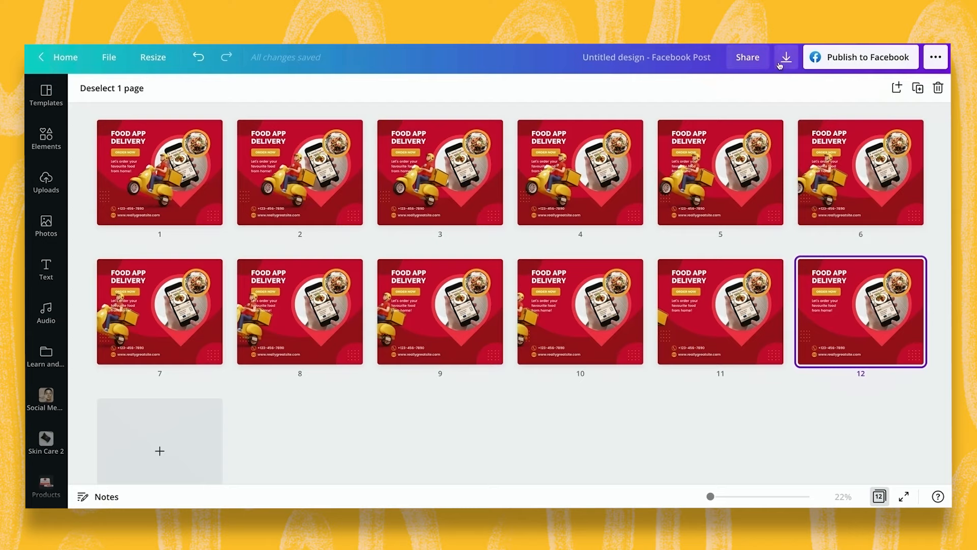
click(785, 57)
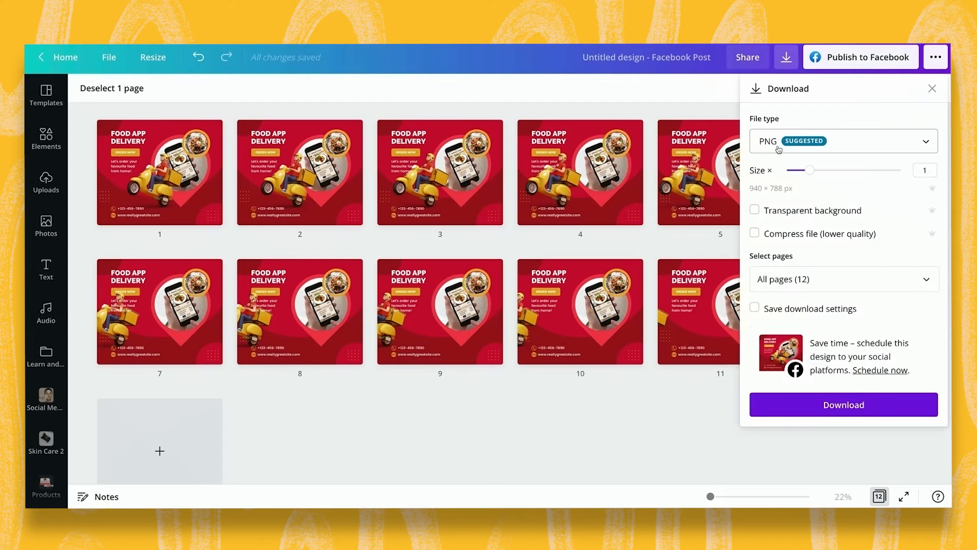
click(843, 141)
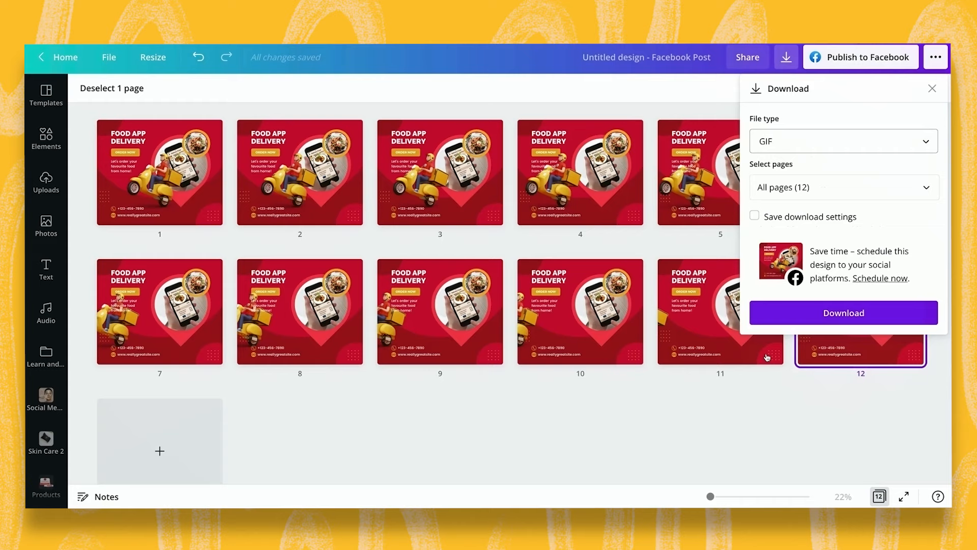
click(843, 312)
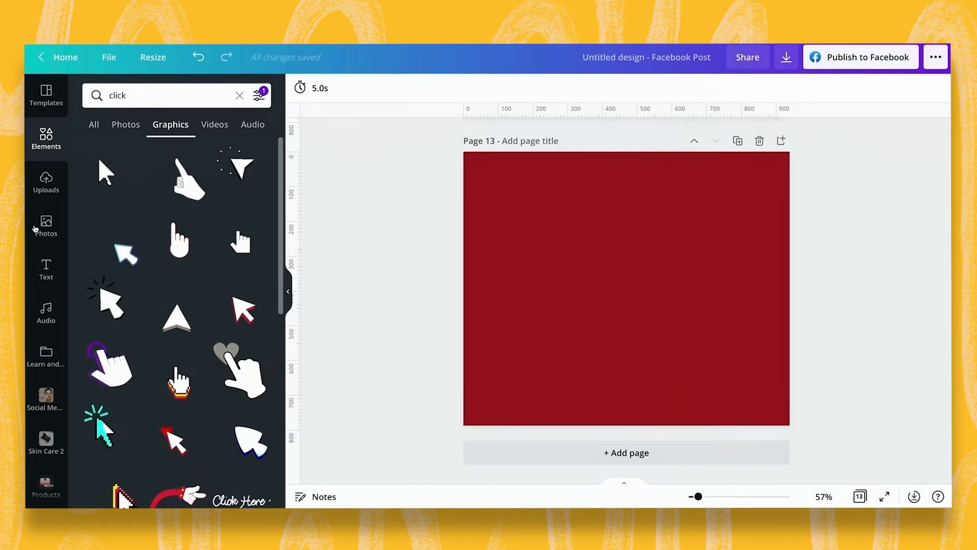
Upload the exported GIF into Canva's Uploads.
click(45, 181)
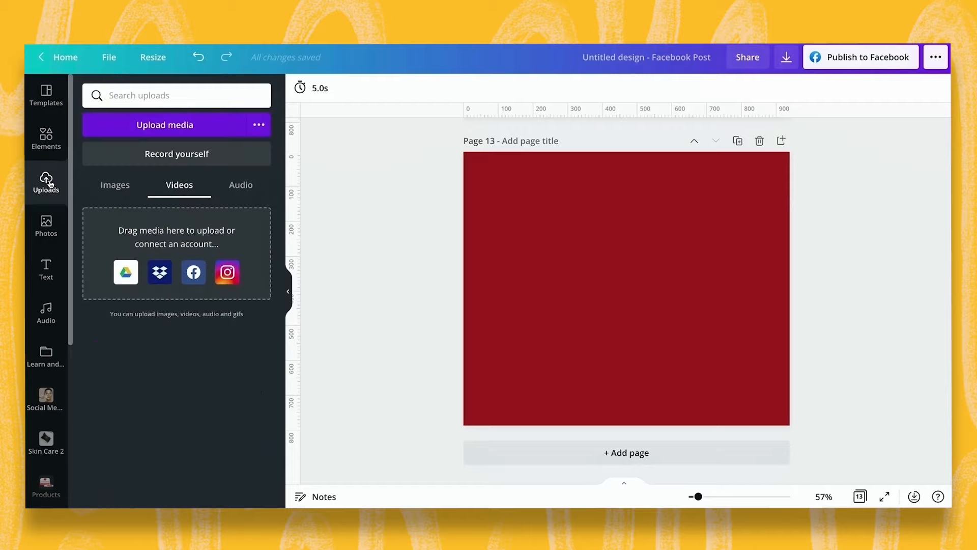
click(786, 56)
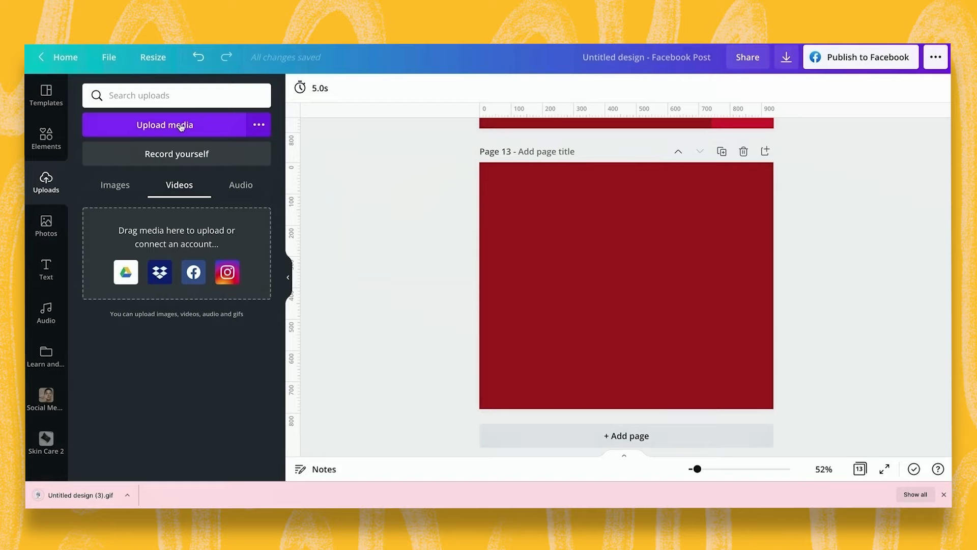
click(165, 125)
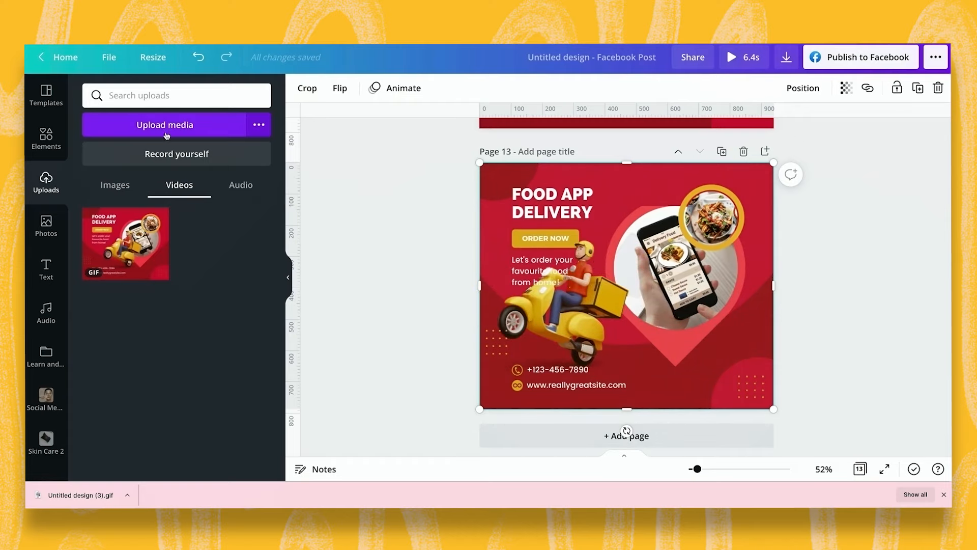
Place the uploaded GIF on page 13 and stretch it to fill the page.
click(164, 125)
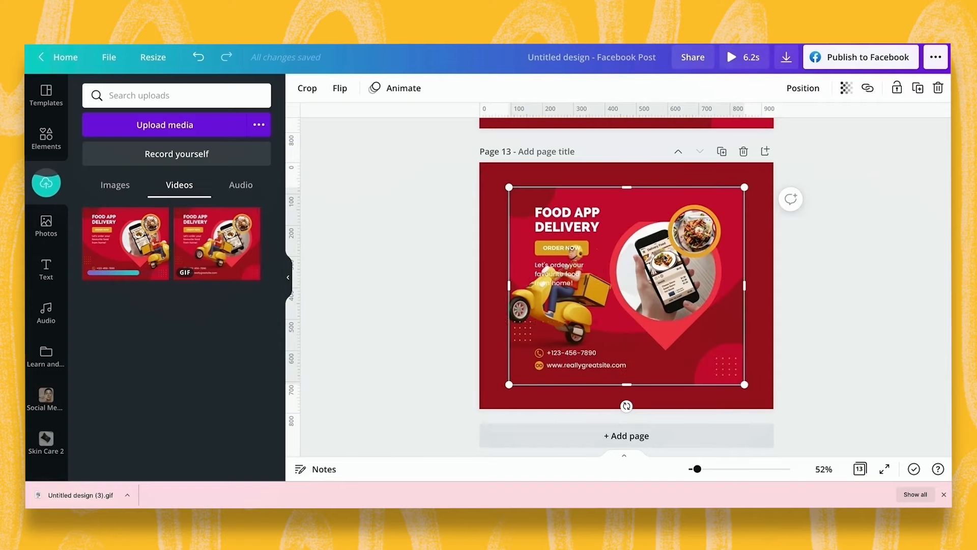
drag(744, 385, 767, 411)
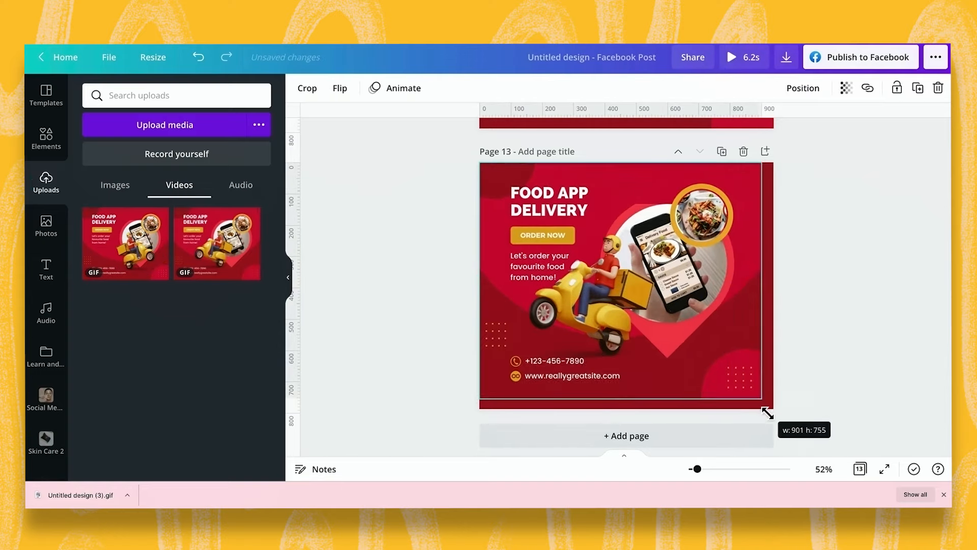
drag(767, 412, 774, 409)
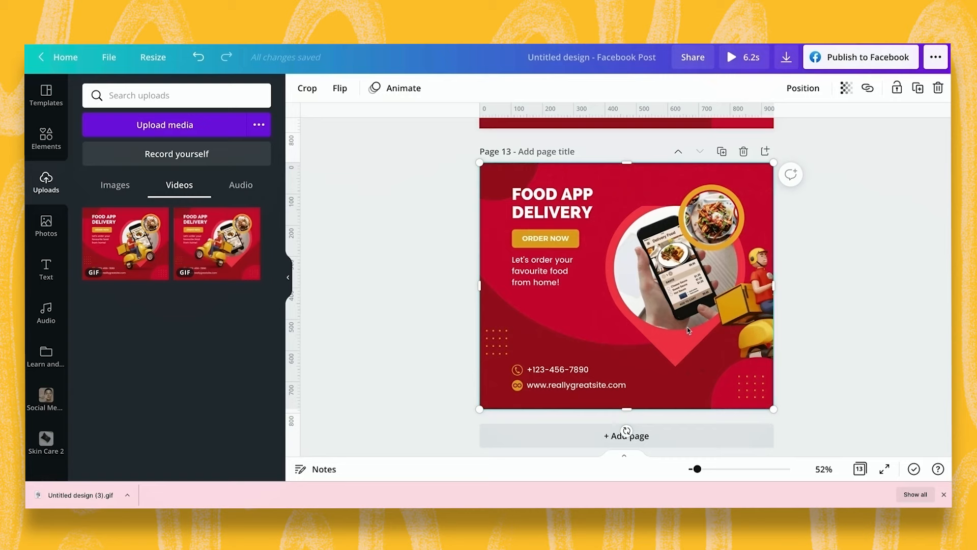
click(860, 469)
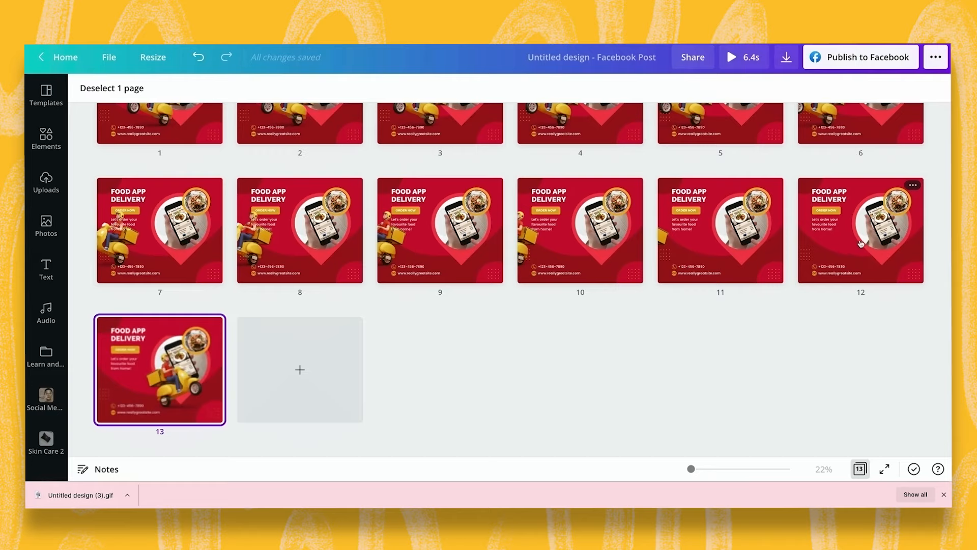
mouse_move(184, 381)
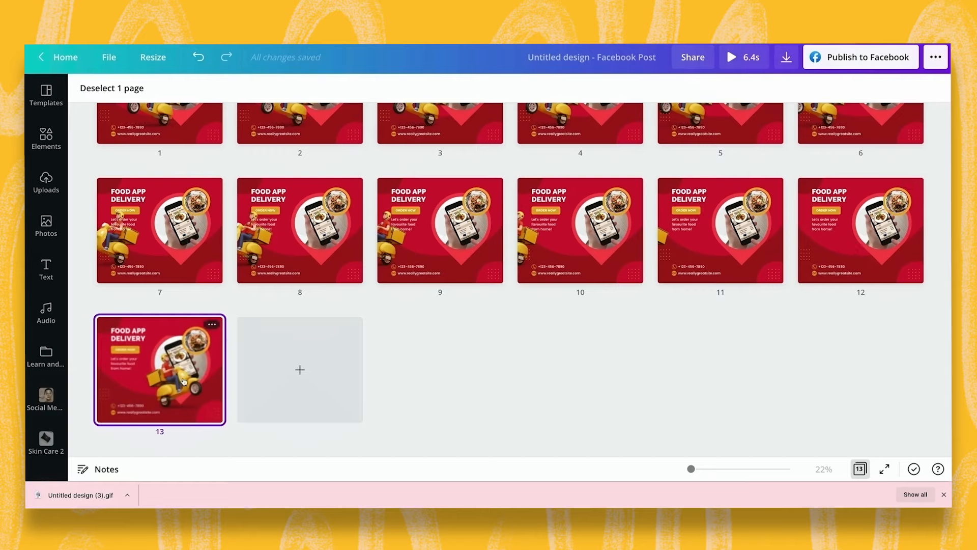
mouse_move(629, 263)
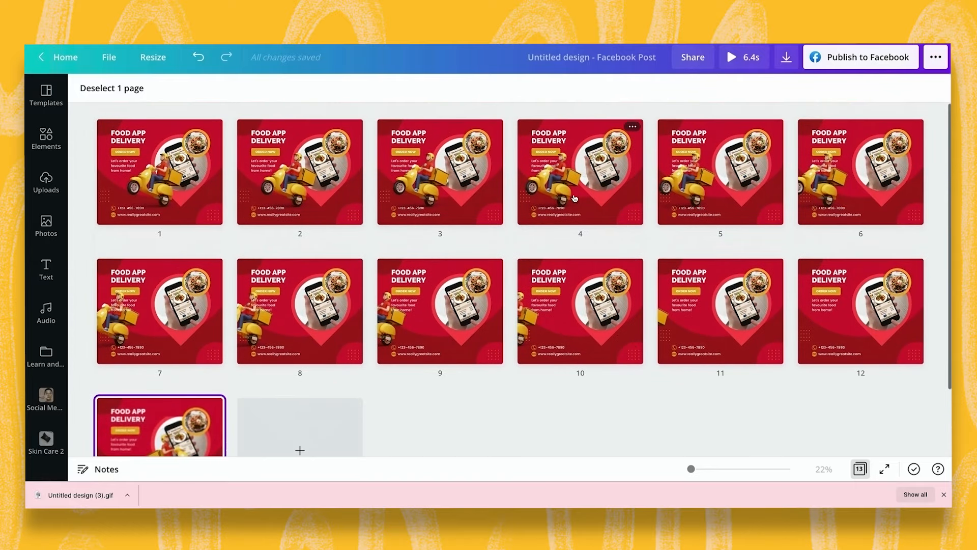
mouse_move(571, 186)
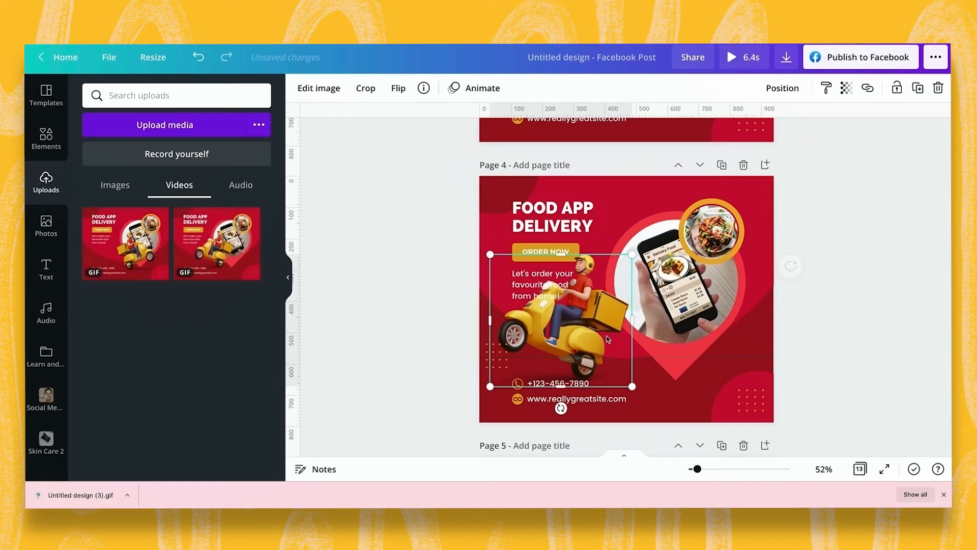
Flip the page 4 scooter rider horizontally so it faces the opposite way.
click(397, 88)
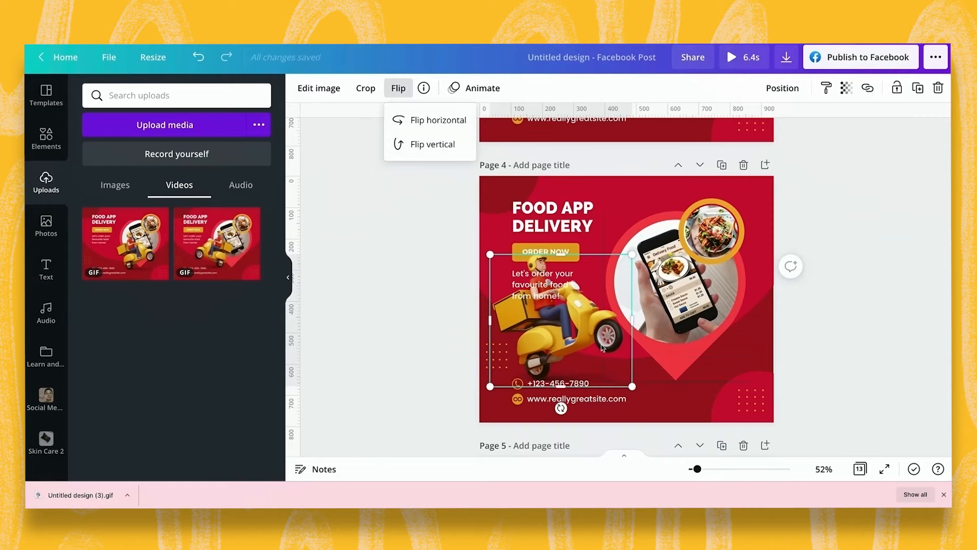
click(439, 120)
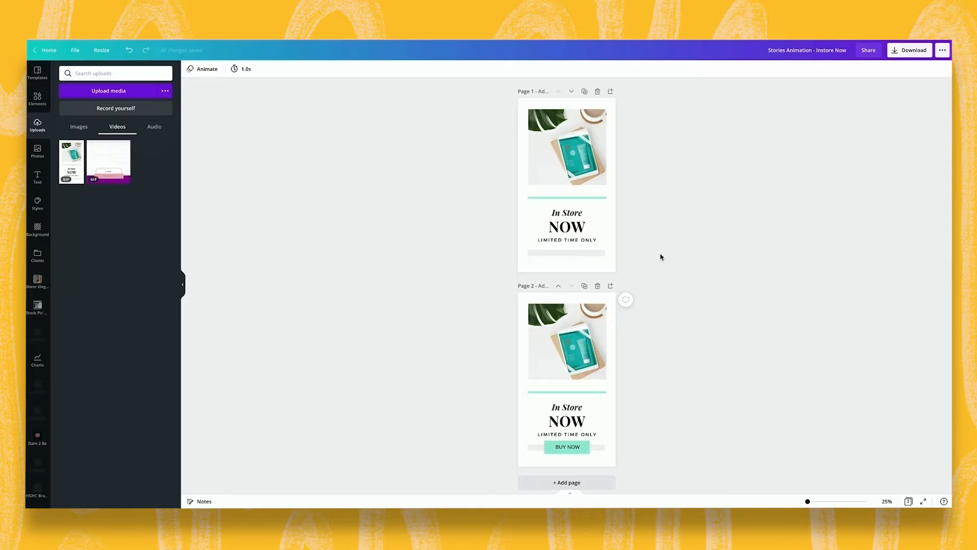
mouse_move(664, 256)
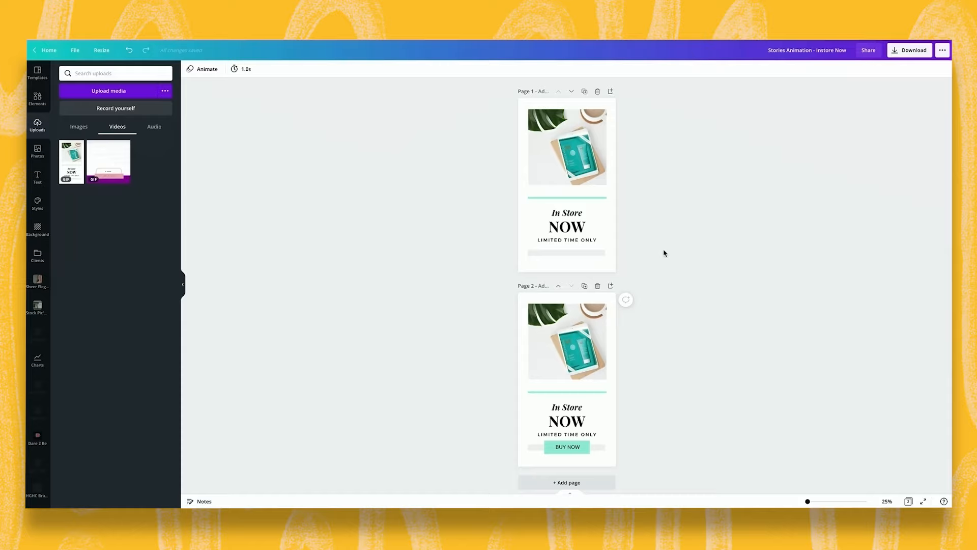
mouse_move(635, 205)
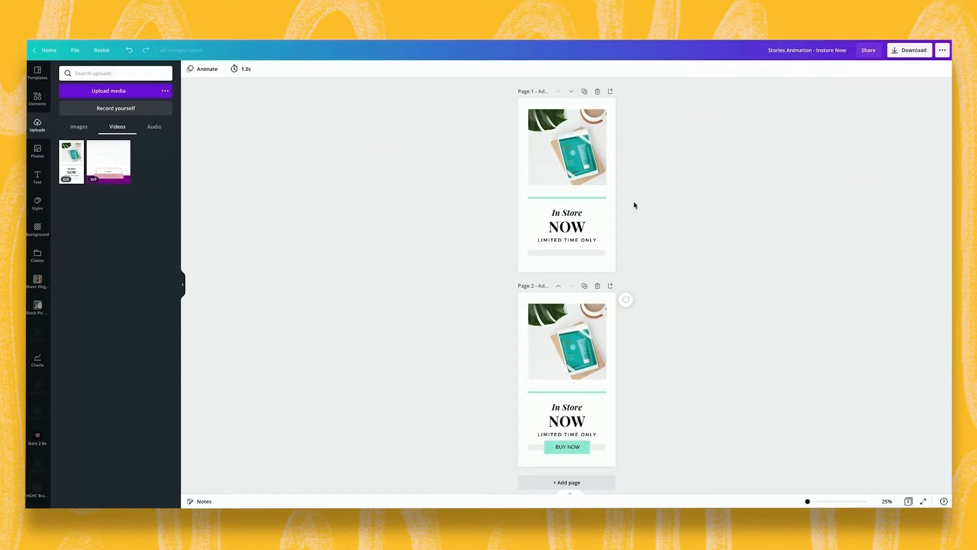
Open the two-page 'Stories Animation - Instore Now' design from Home.
click(566, 447)
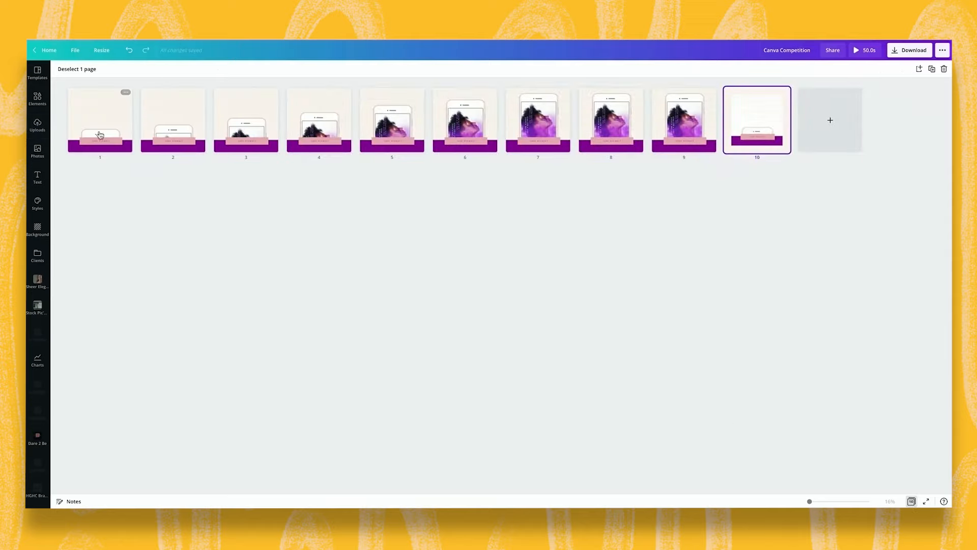
mouse_move(238, 129)
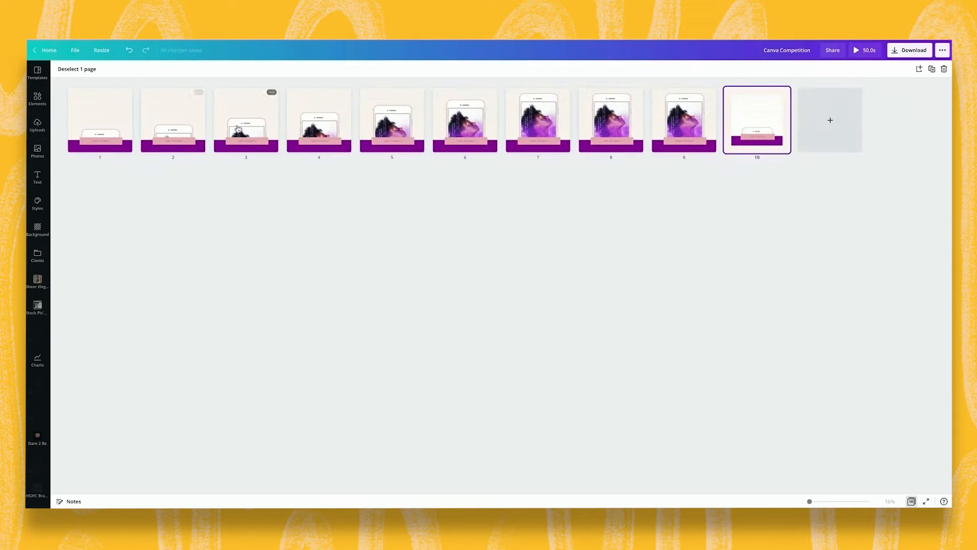
mouse_move(462, 109)
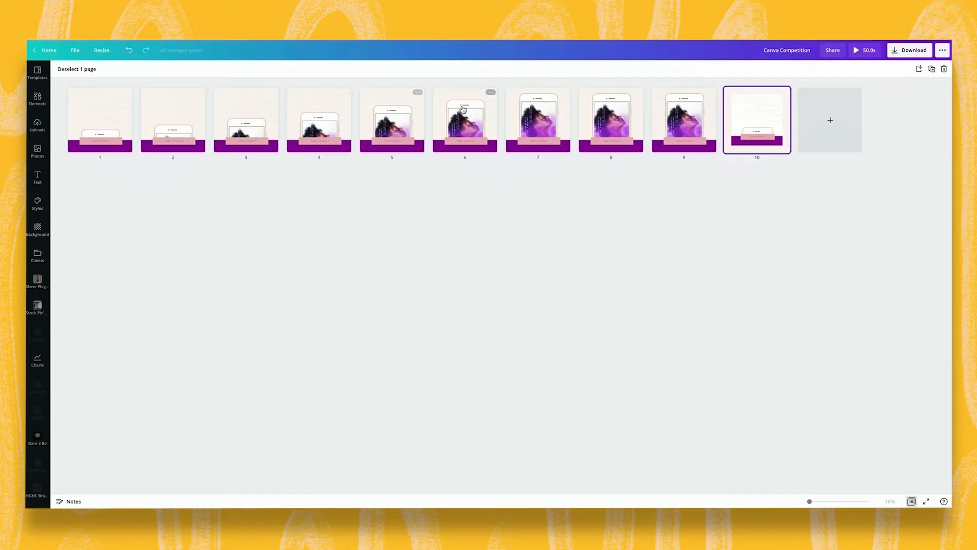
mouse_move(562, 127)
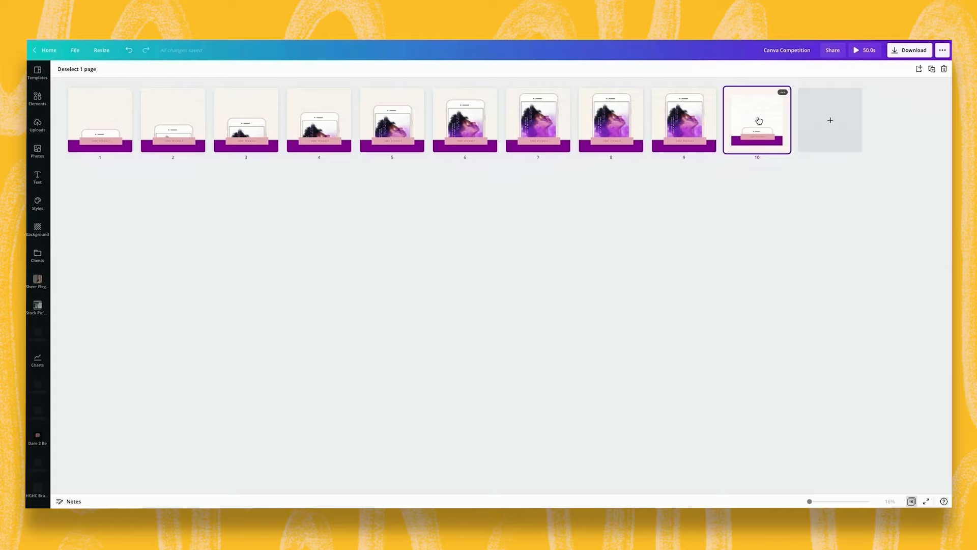
Open page 10 of the Canva Competition design and bring up the Elements library.
click(36, 125)
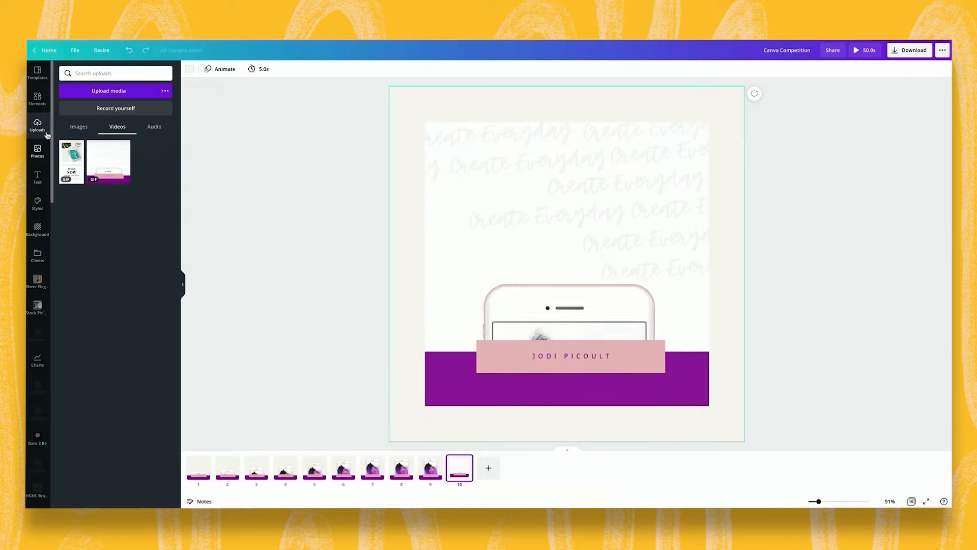
click(37, 98)
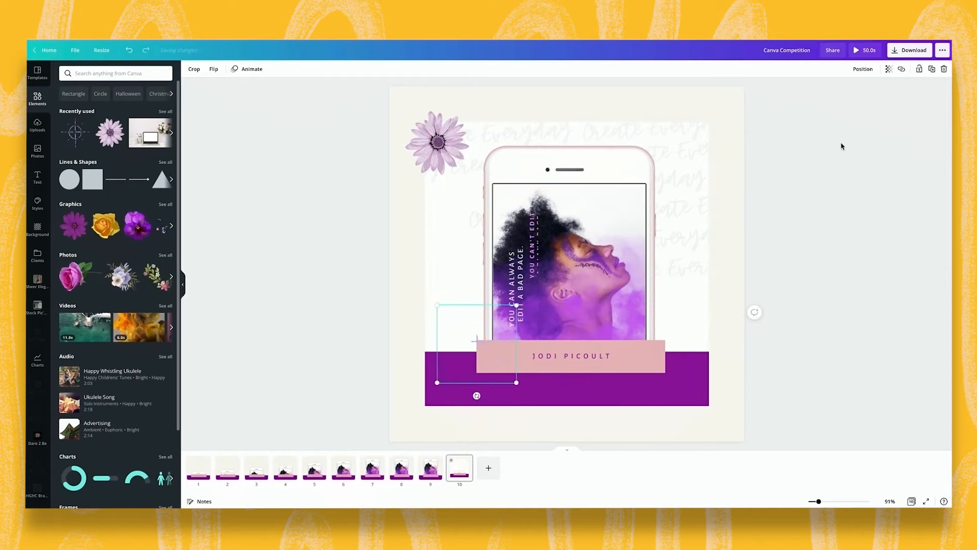
Set up a download with only page 10 selected for export.
click(910, 50)
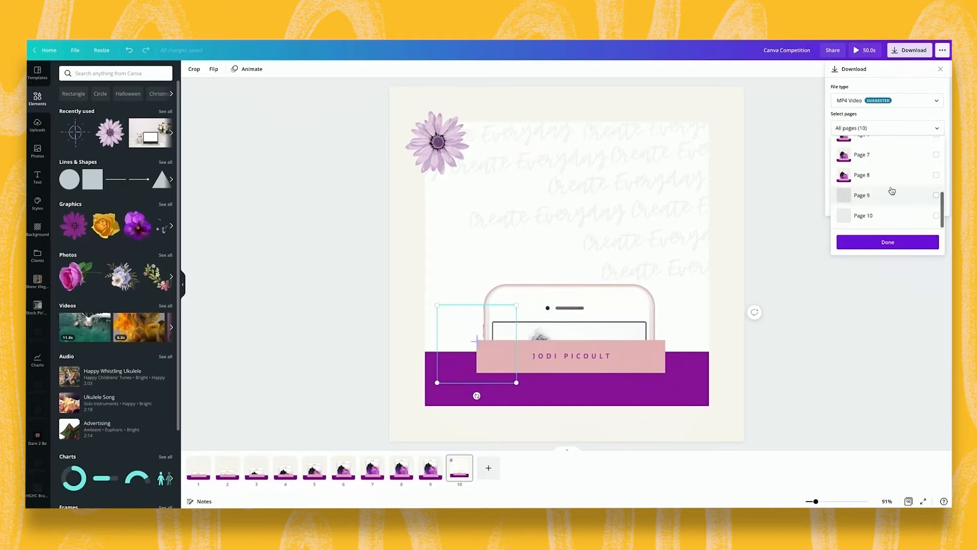
click(936, 216)
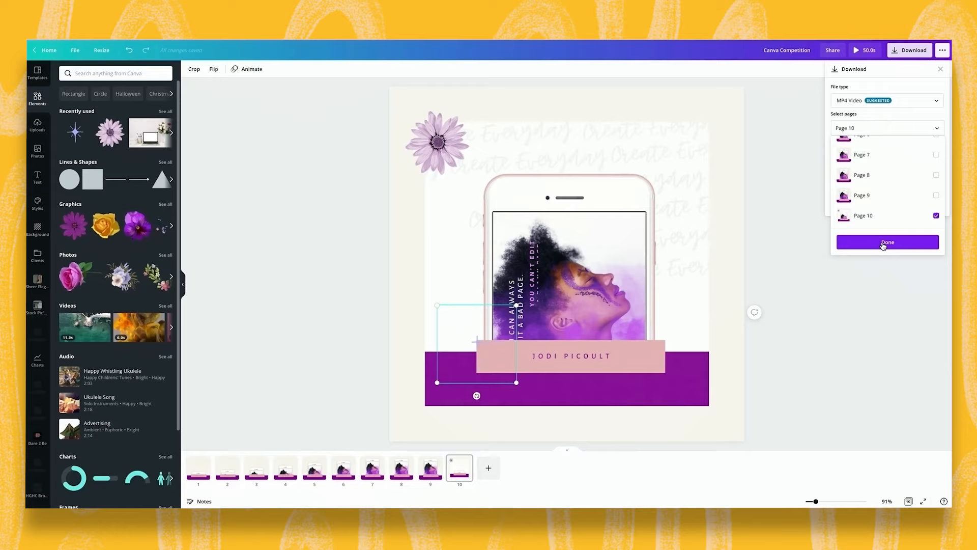